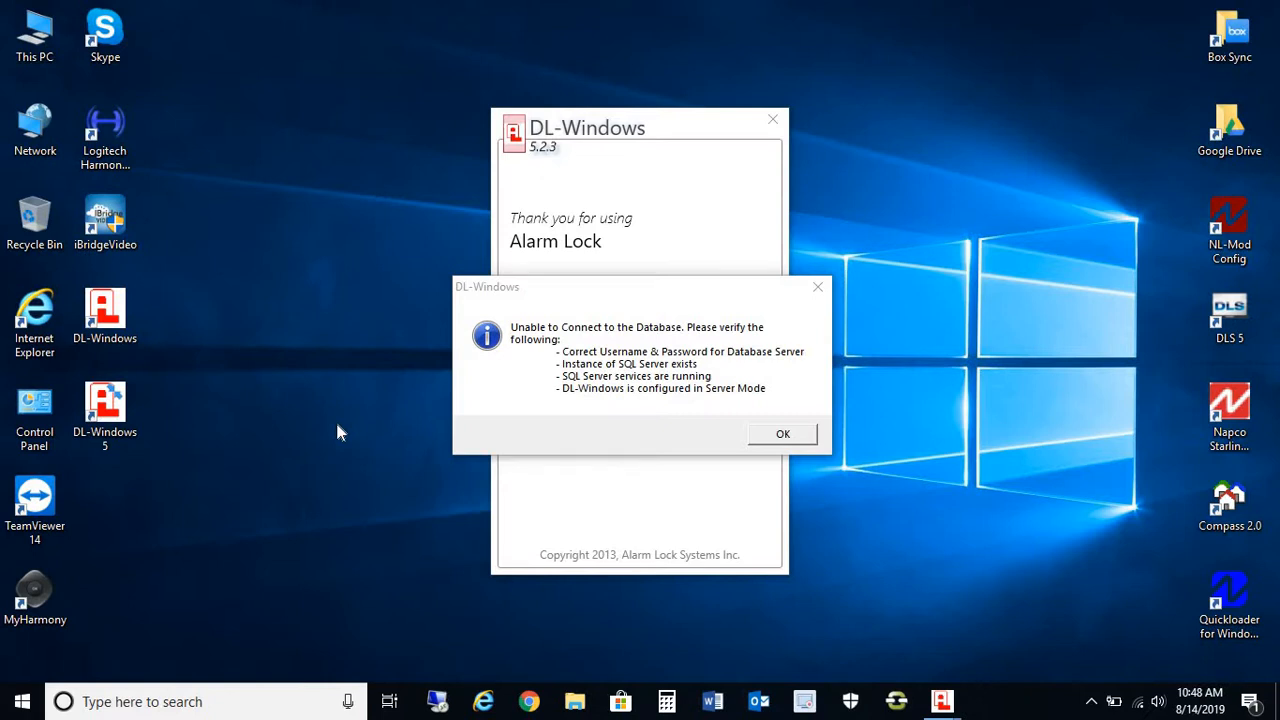
pyautogui.moveTo(285, 547)
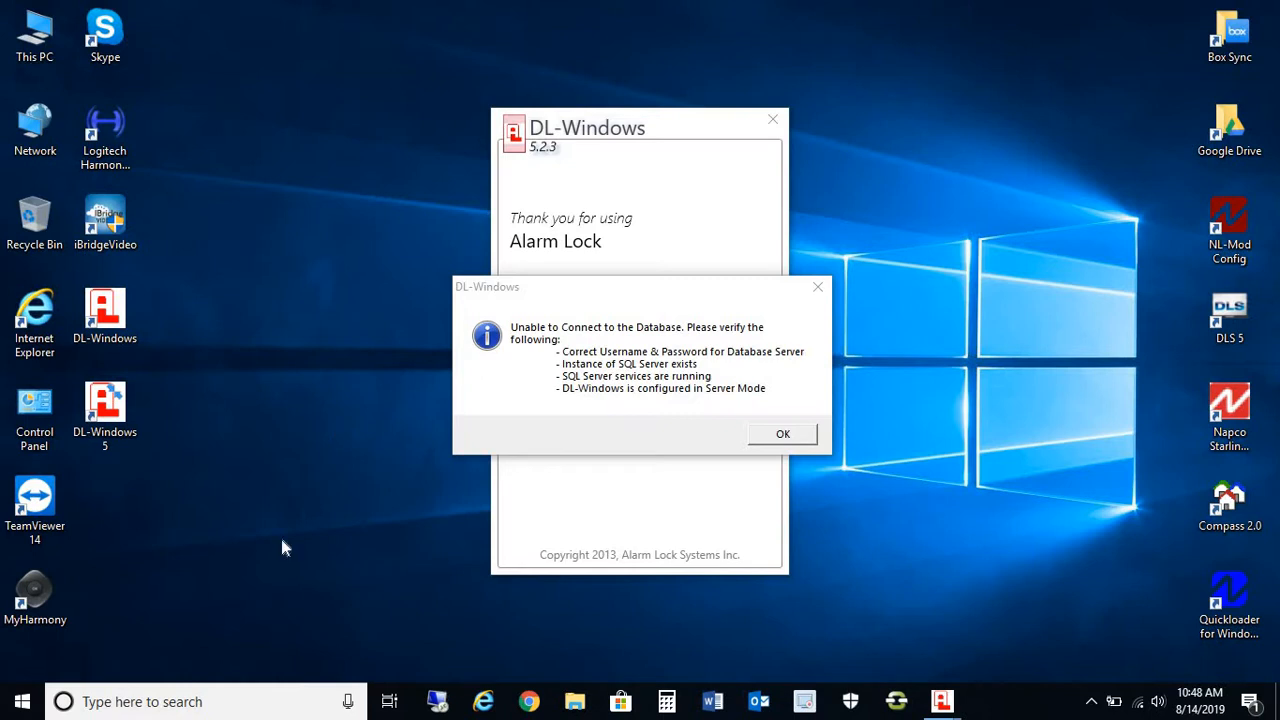
pyautogui.moveTo(178, 701)
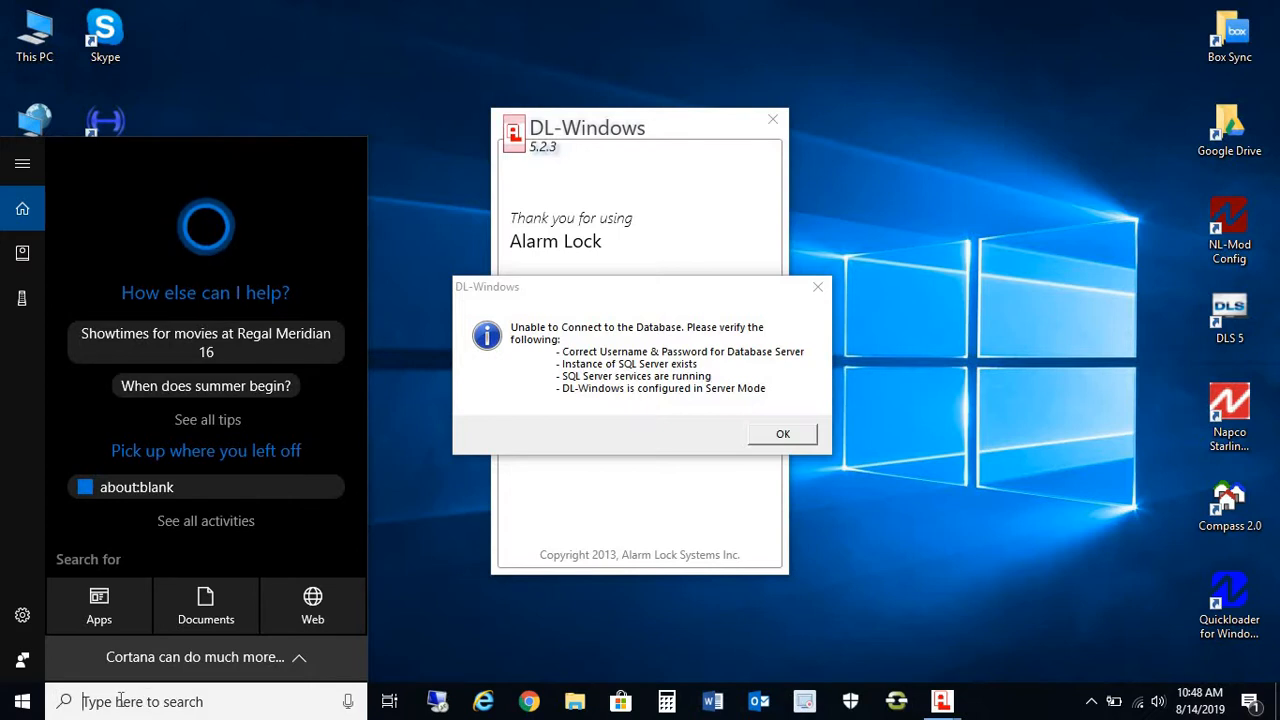
# Search Windows for 'services' and open the Services app.
pyautogui.write('services')
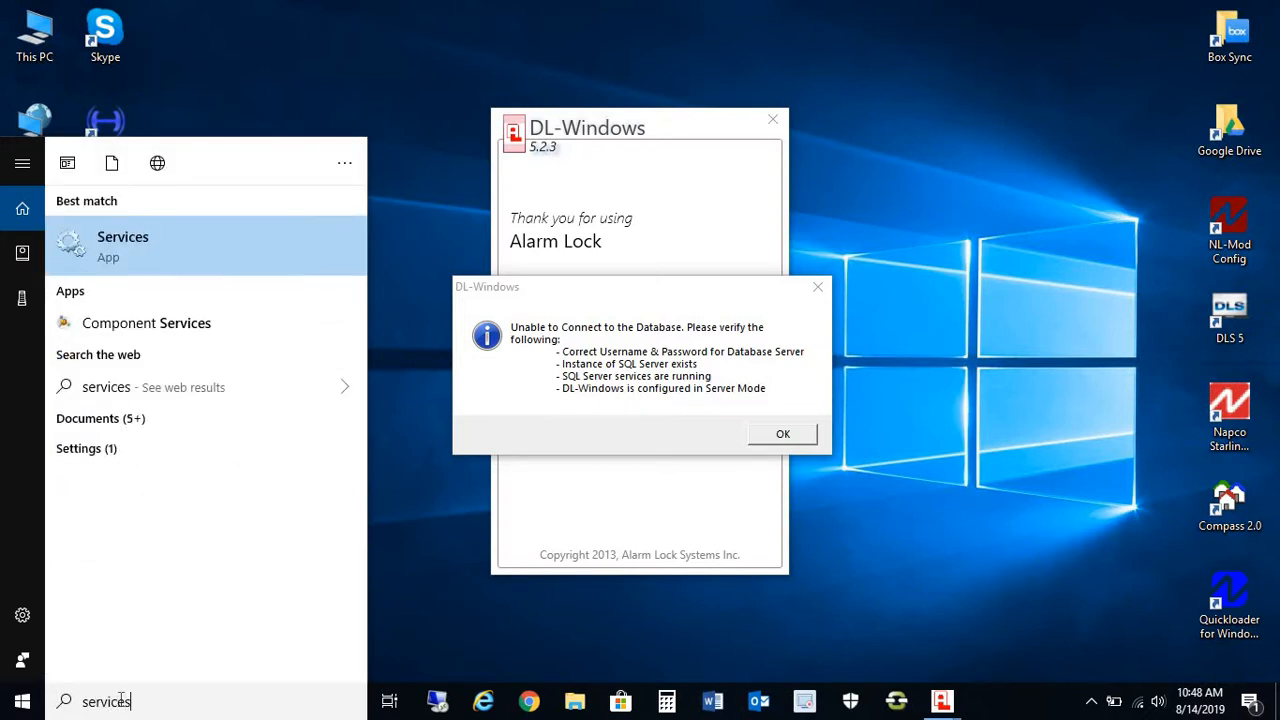
pyautogui.moveTo(150, 253)
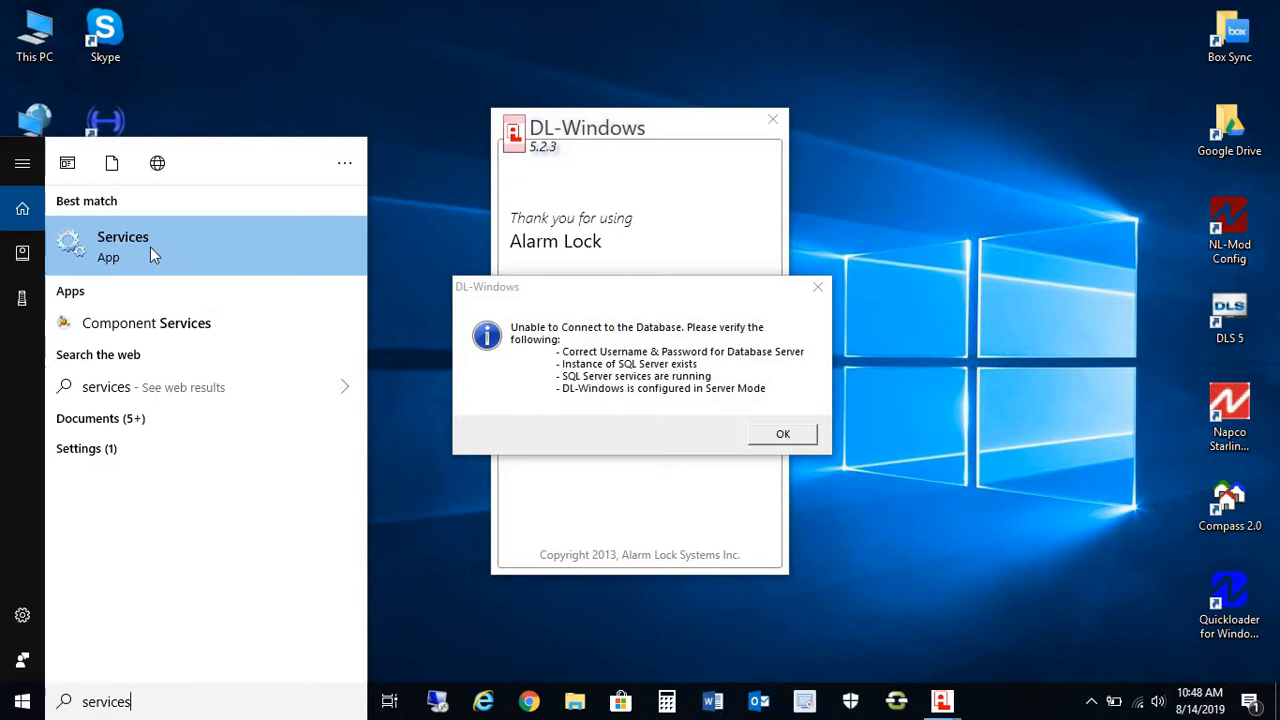
pyautogui.click(122, 245)
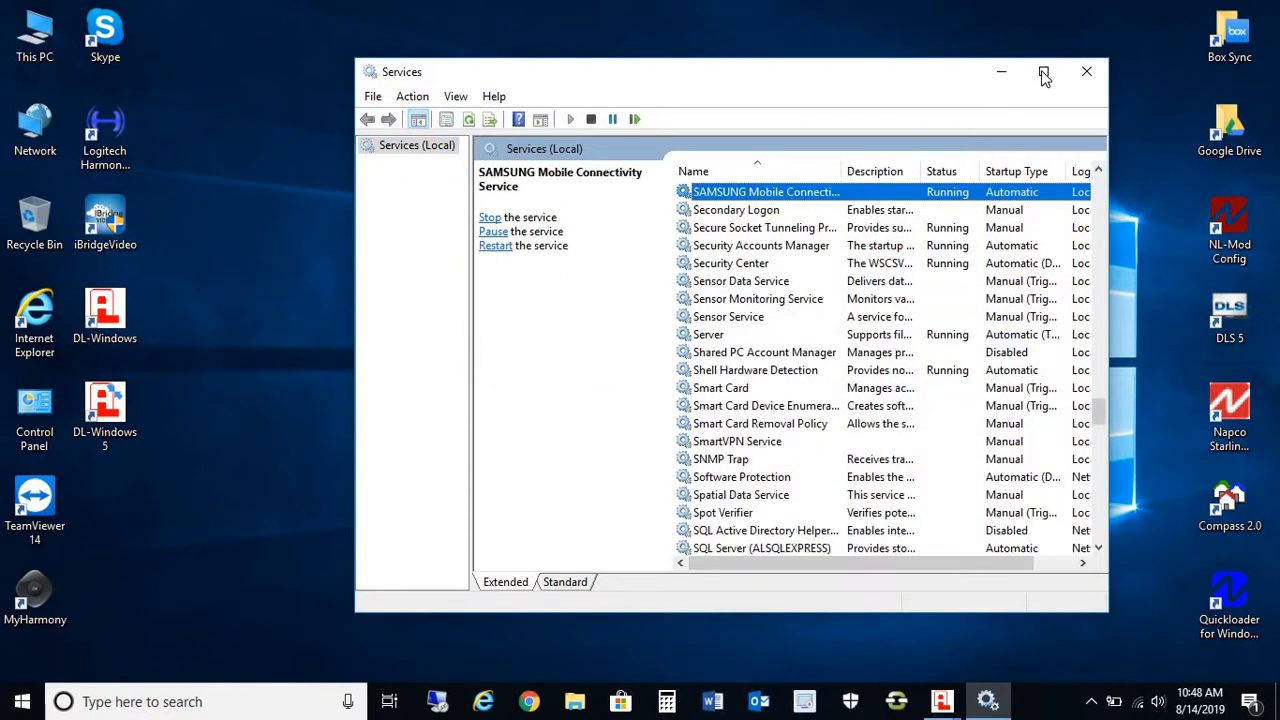
# Maximize Services and check that SQL Server (ALSQLEXPRESS) and SQL Server Browser are stopped.
pyautogui.click(1044, 72)
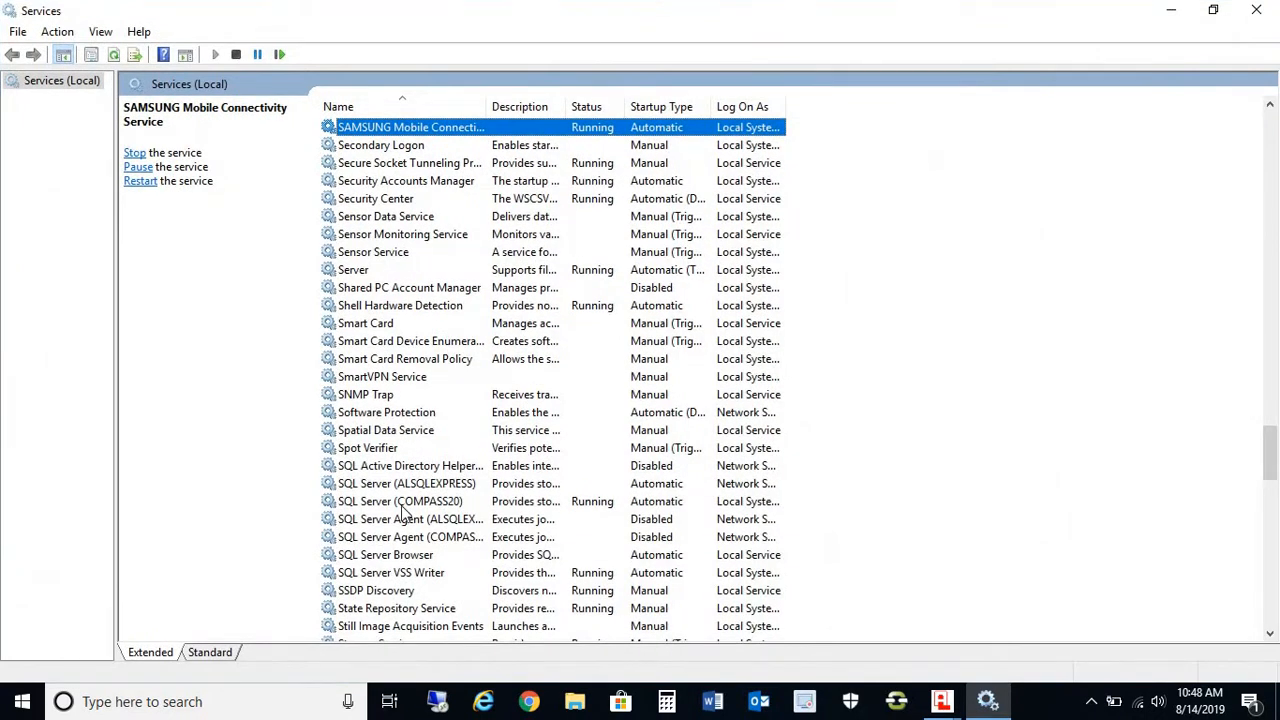
pyautogui.click(407, 483)
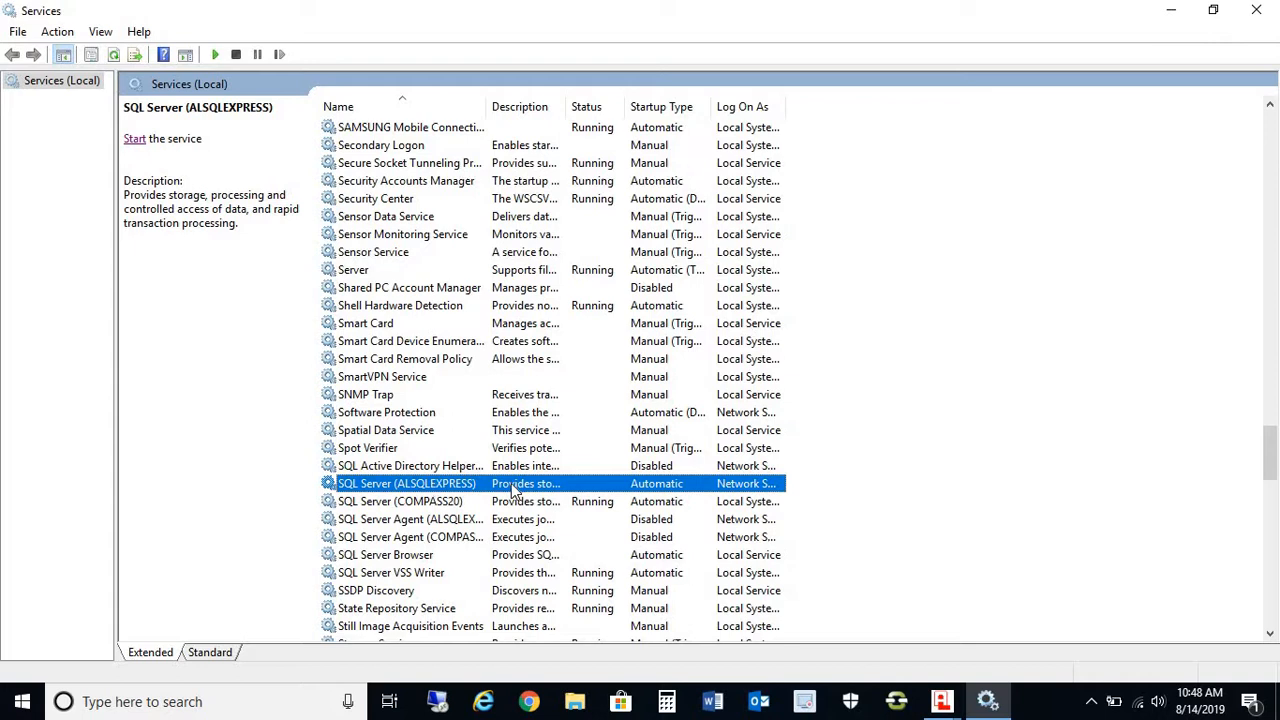
pyautogui.moveTo(603, 74)
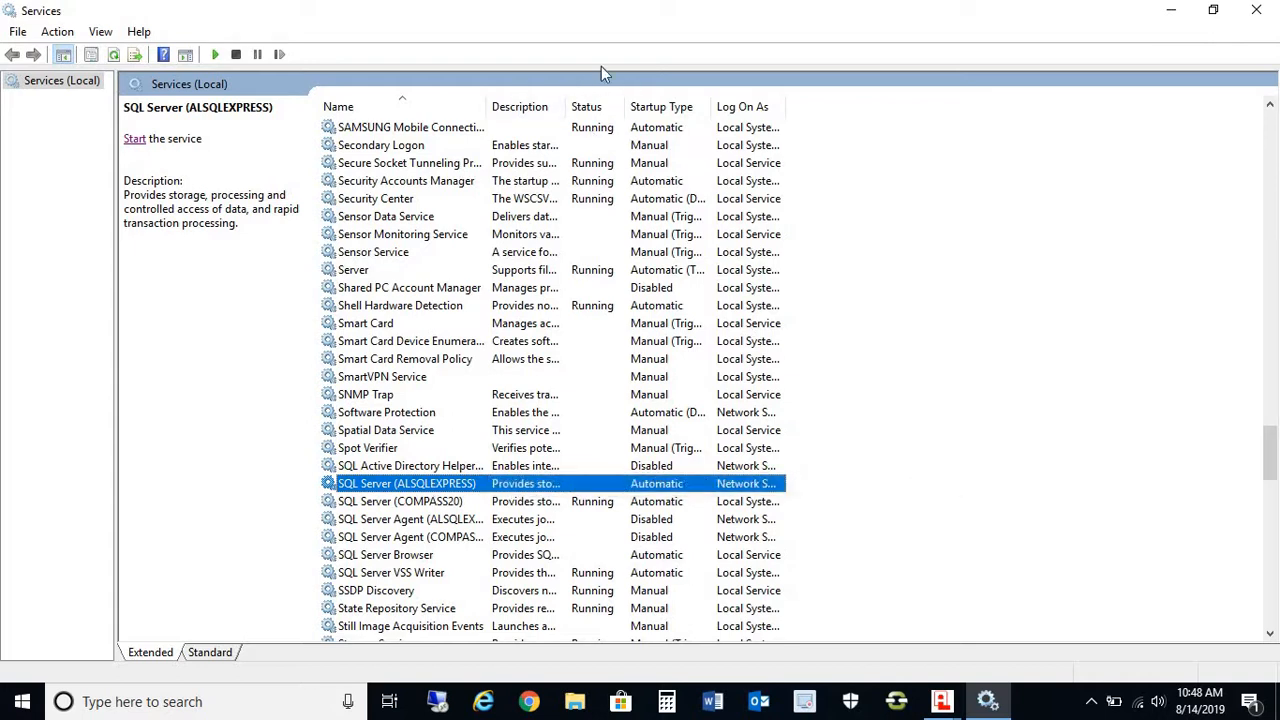
pyautogui.moveTo(585, 503)
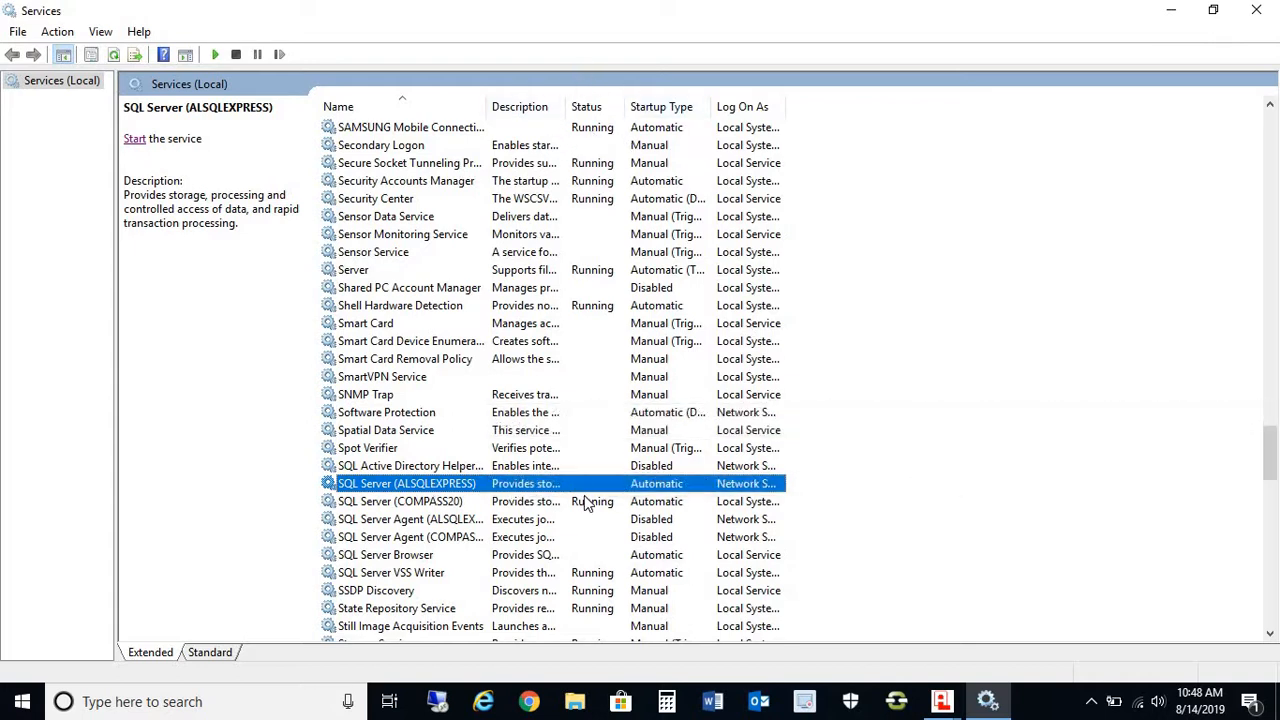
pyautogui.moveTo(600, 492)
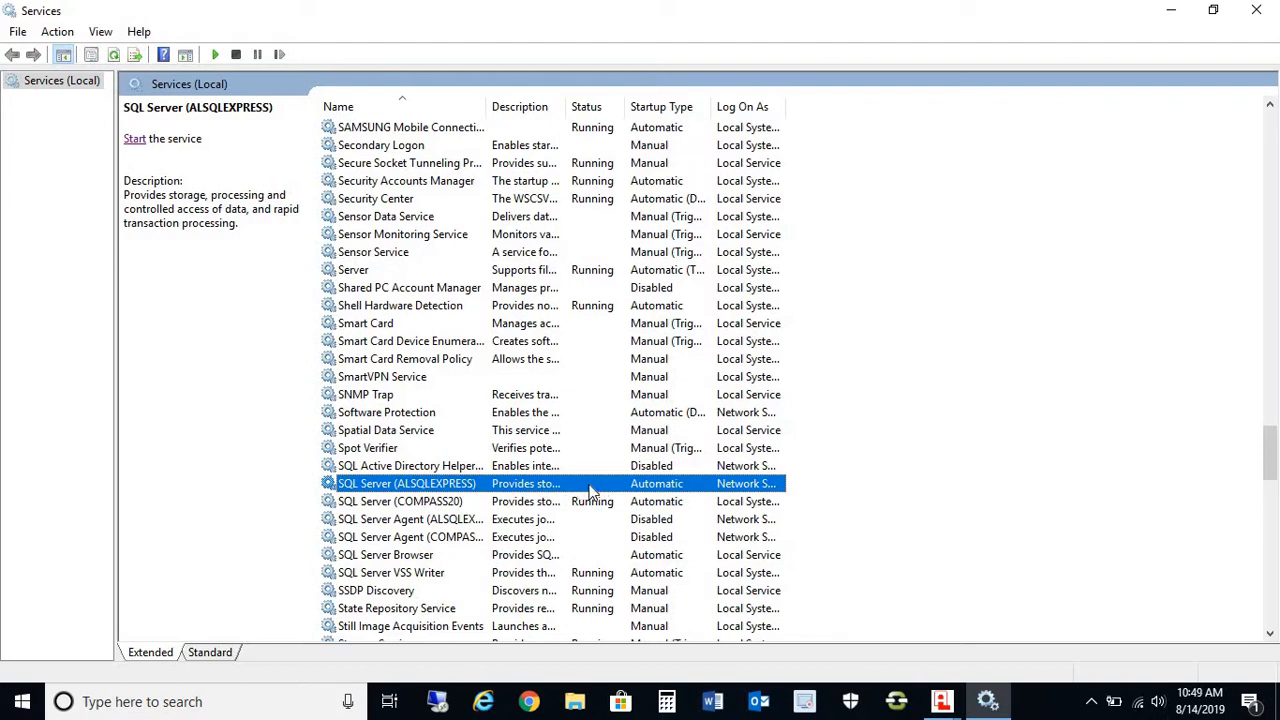
pyautogui.moveTo(415, 530)
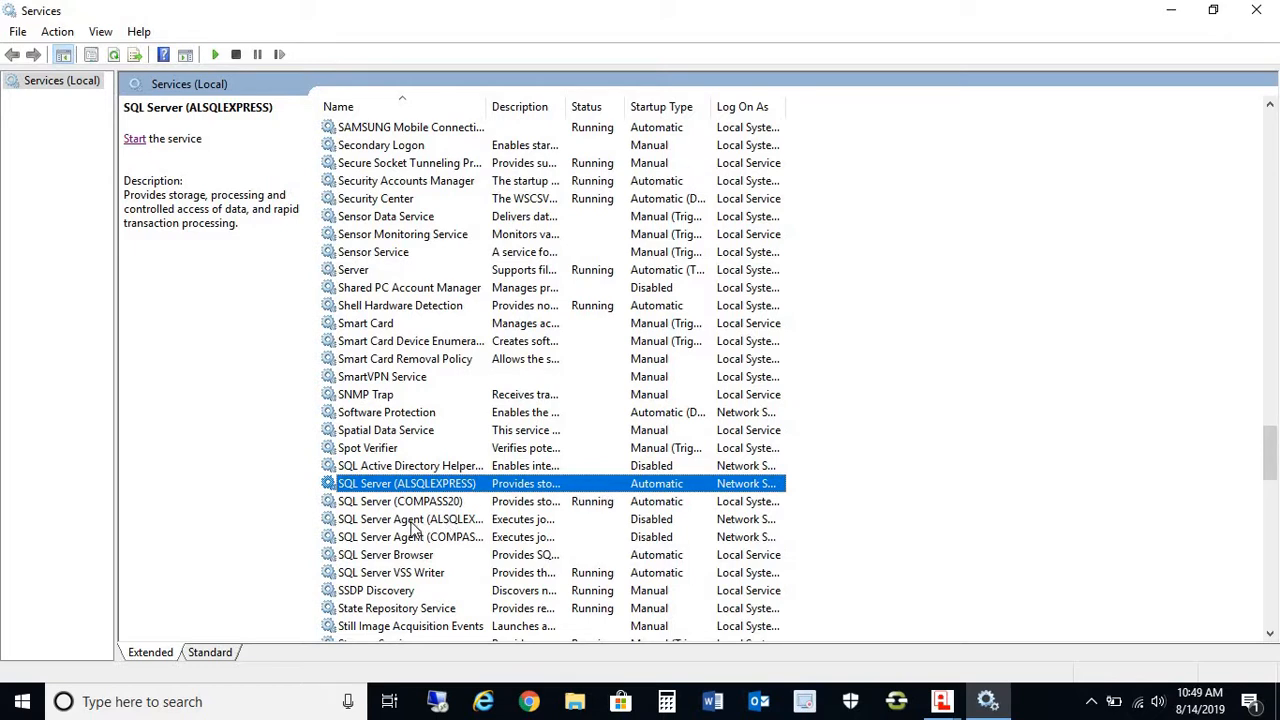
pyautogui.moveTo(378, 558)
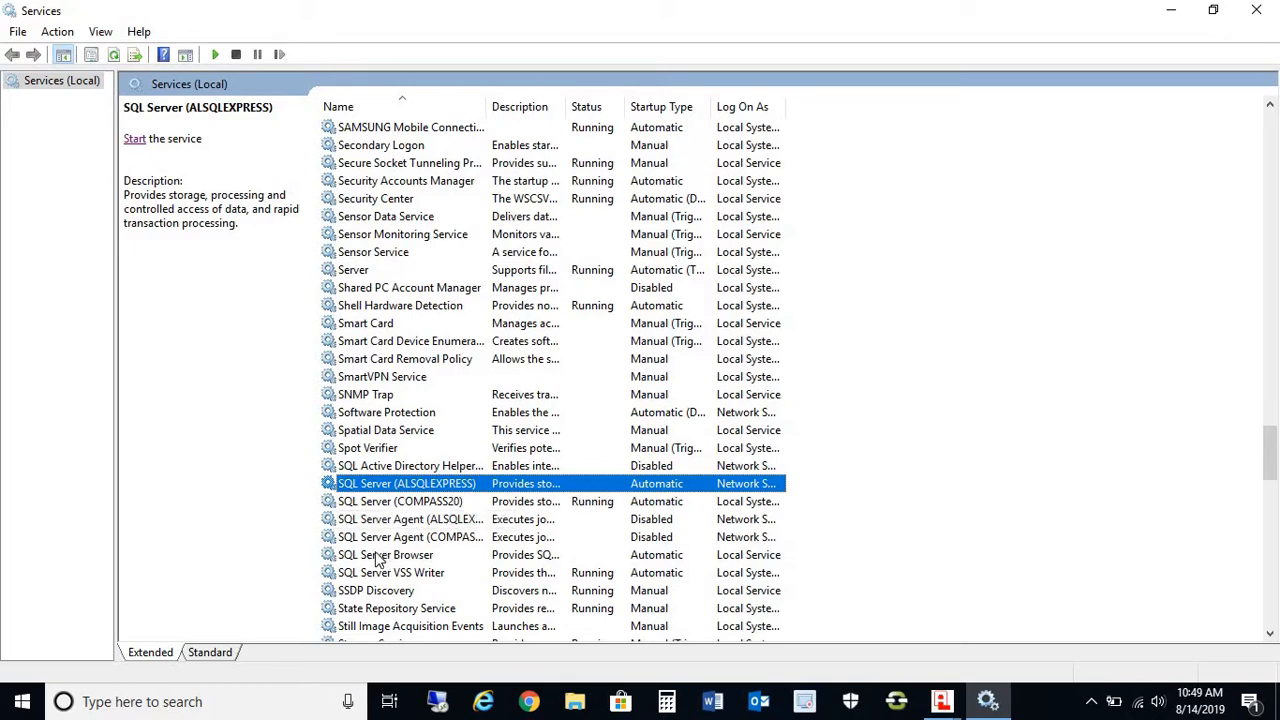
pyautogui.click(386, 555)
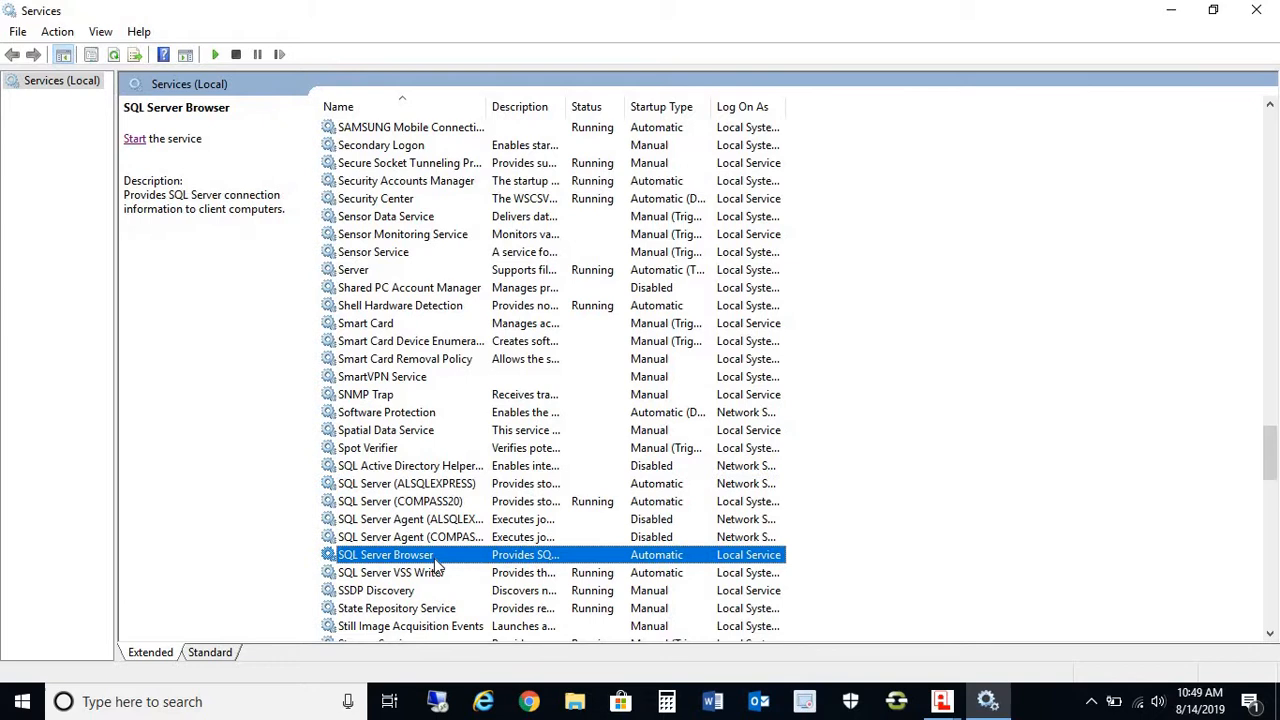
pyautogui.moveTo(580, 568)
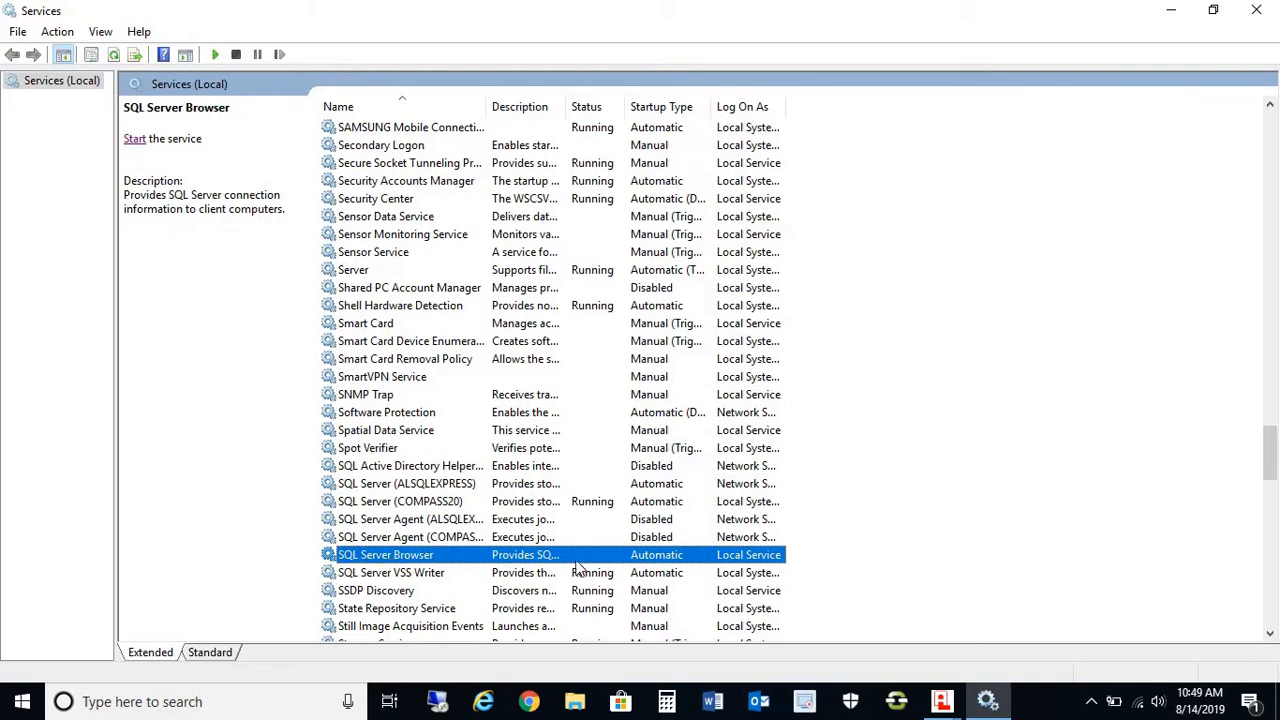
pyautogui.moveTo(530, 555)
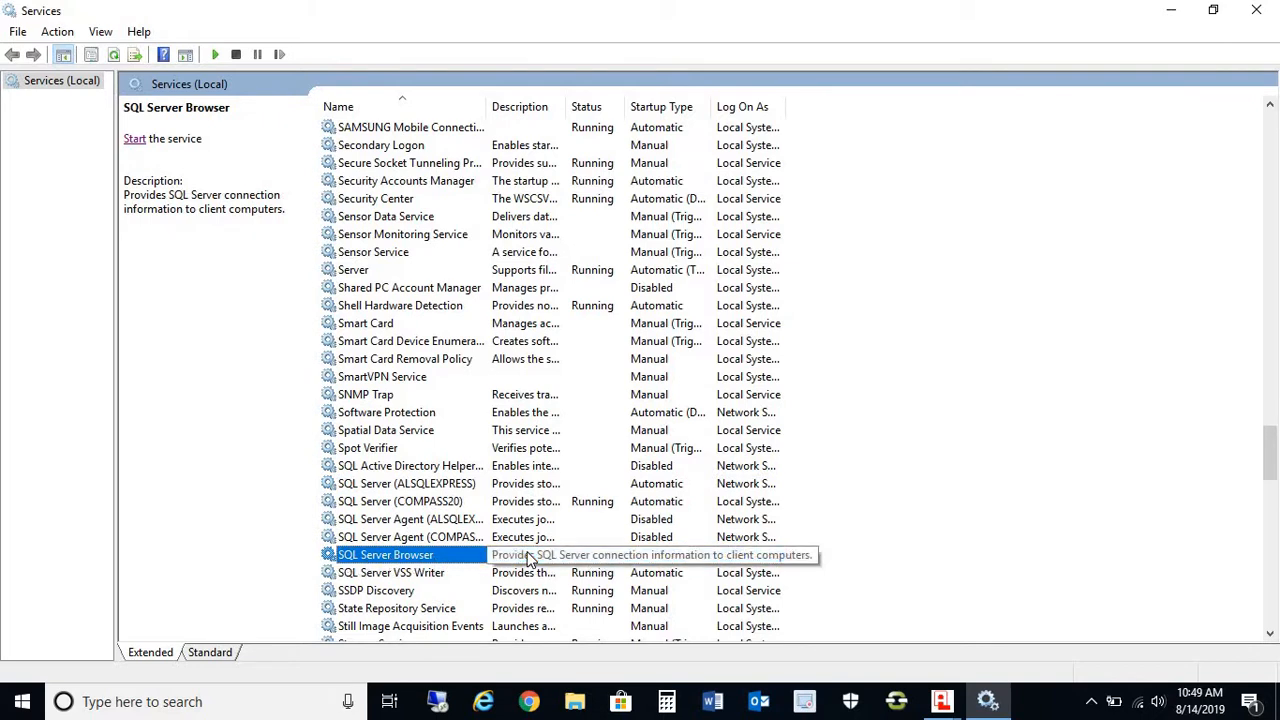
pyautogui.moveTo(510, 490)
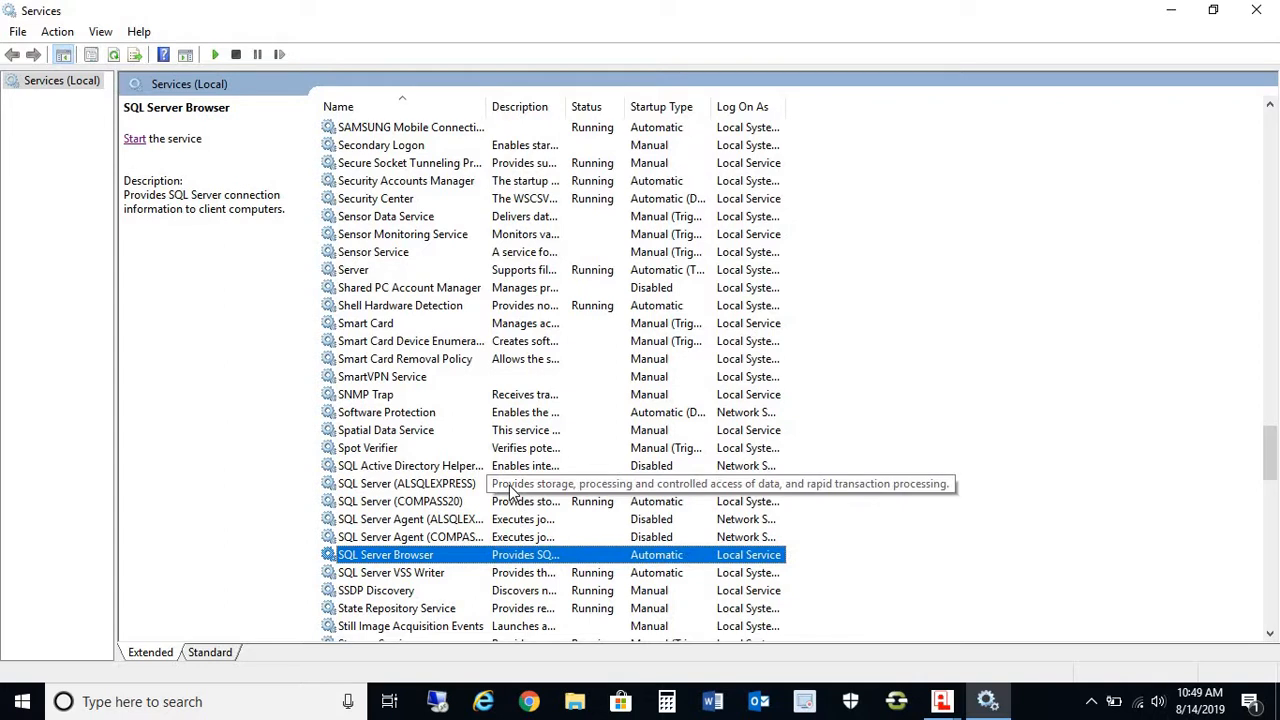
pyautogui.moveTo(428, 492)
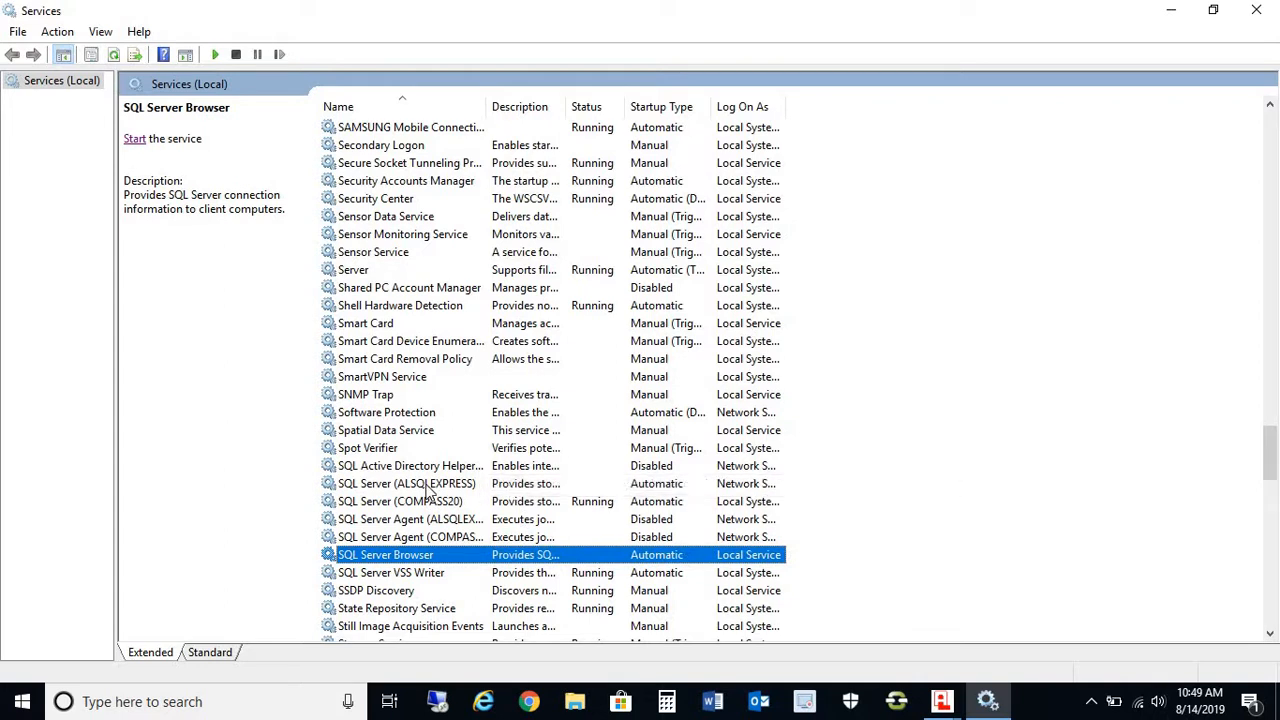
# Start the SQL Server (ALSQLEXPRESS) and SQL Server Browser services.
pyautogui.click(409, 483)
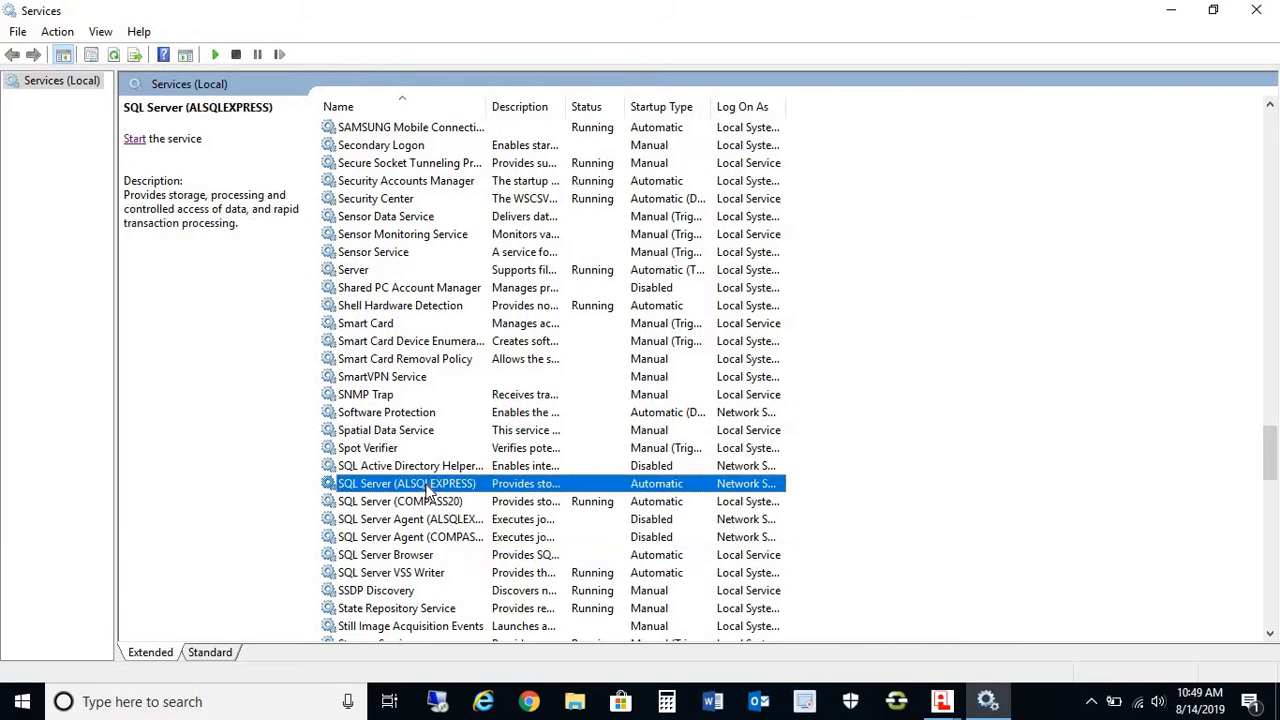
pyautogui.moveTo(134, 138)
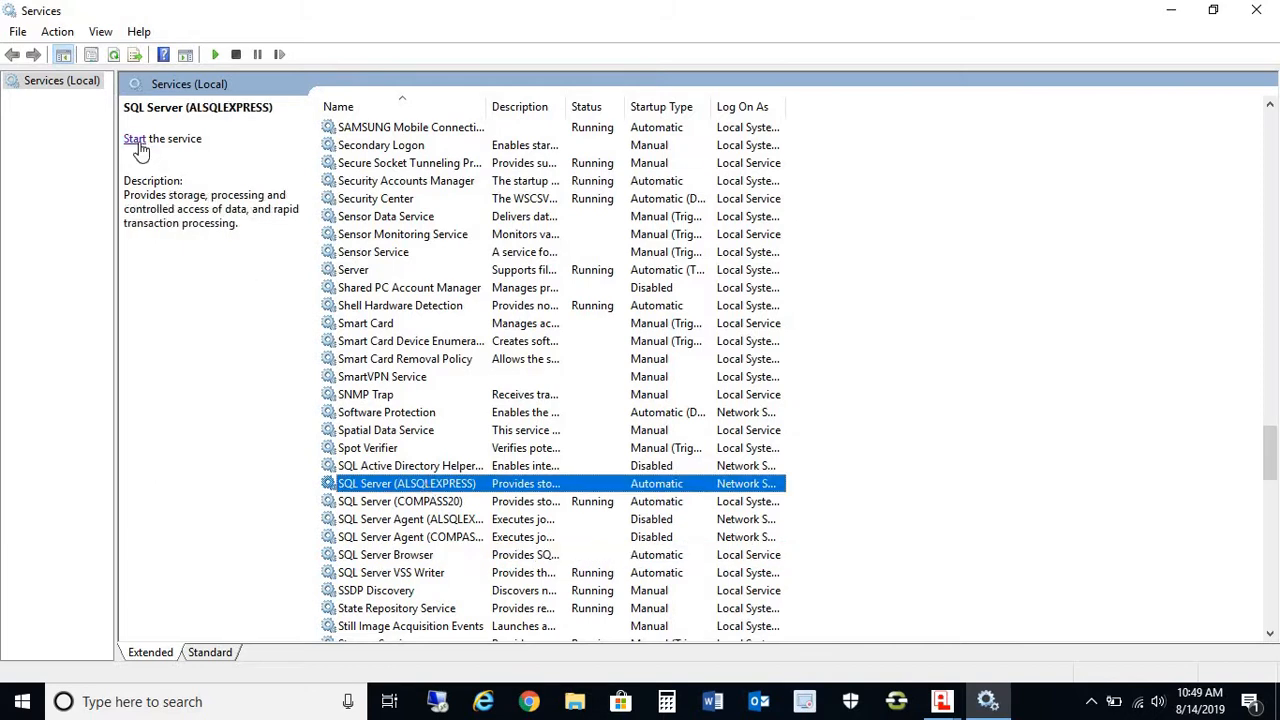
pyautogui.click(134, 138)
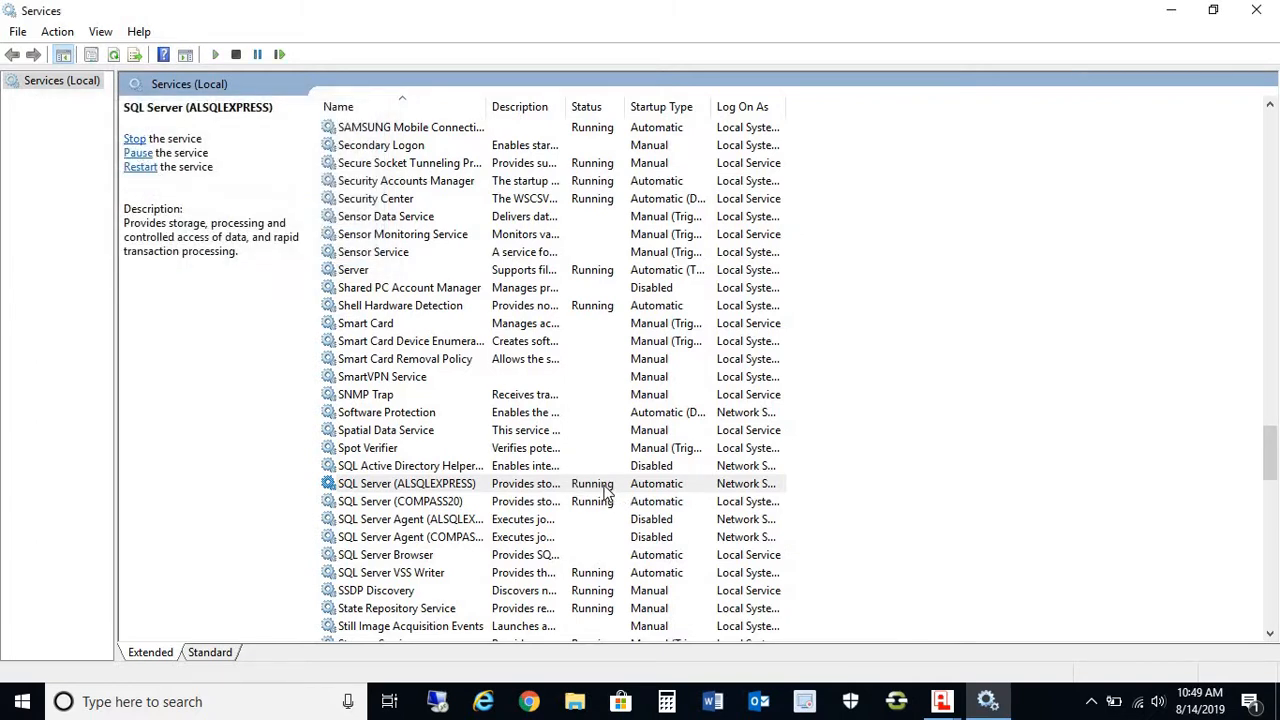
pyautogui.moveTo(403, 562)
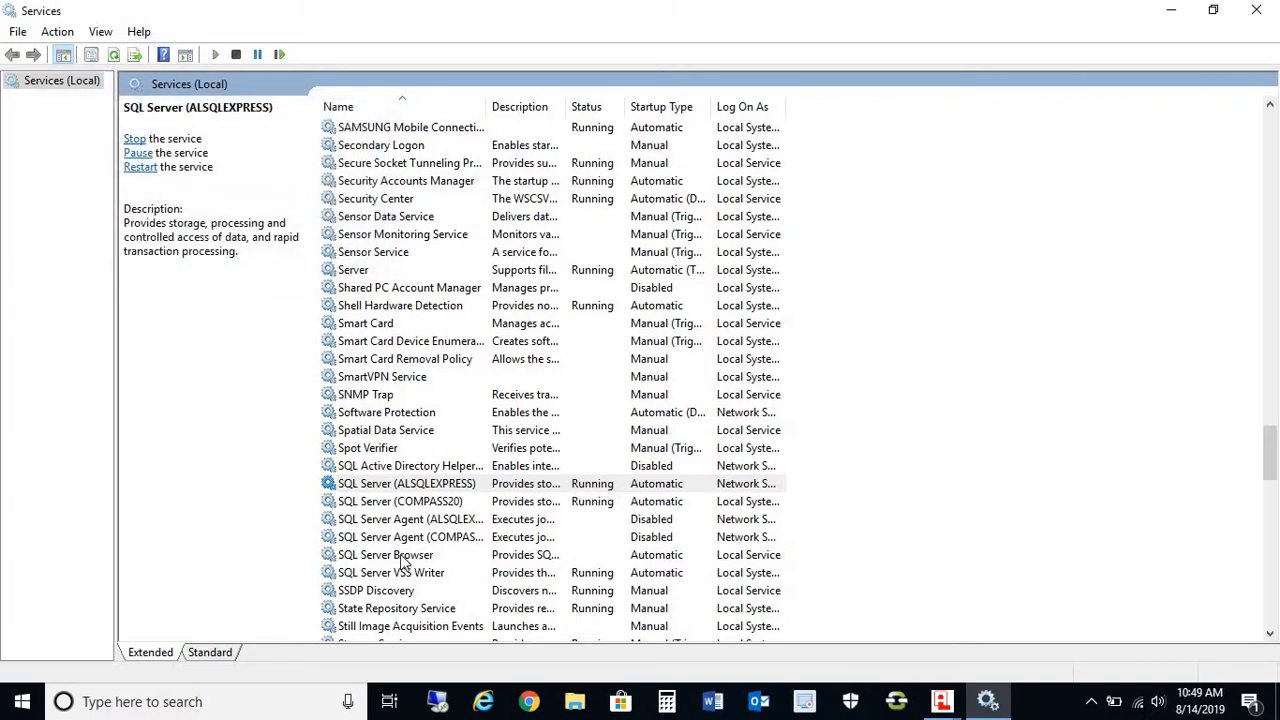
pyautogui.rightClick(385, 554)
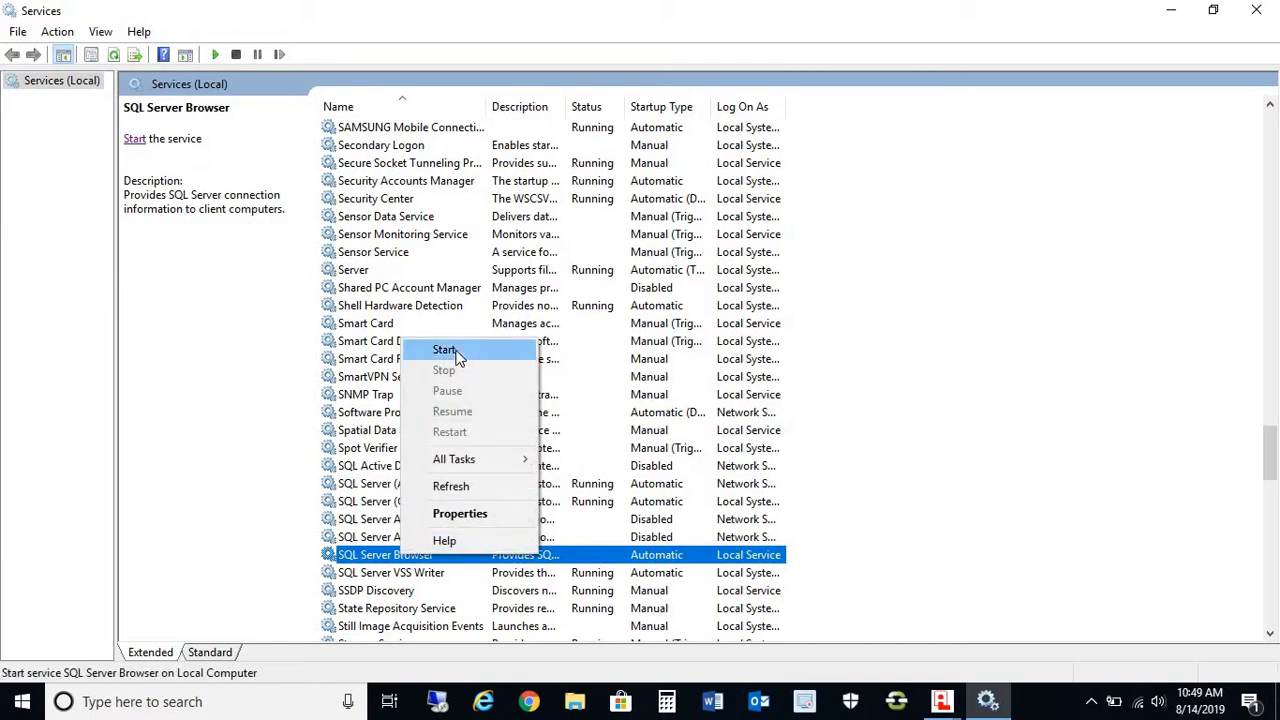
pyautogui.click(444, 349)
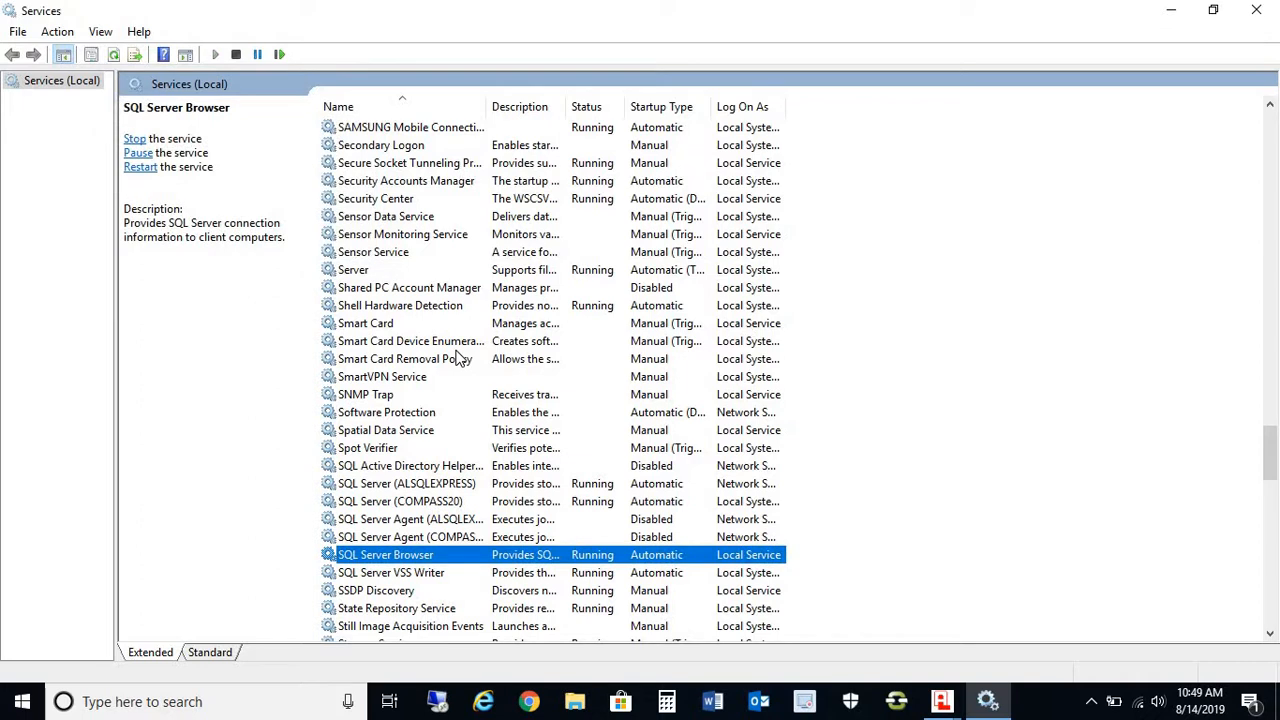
pyautogui.moveTo(575, 543)
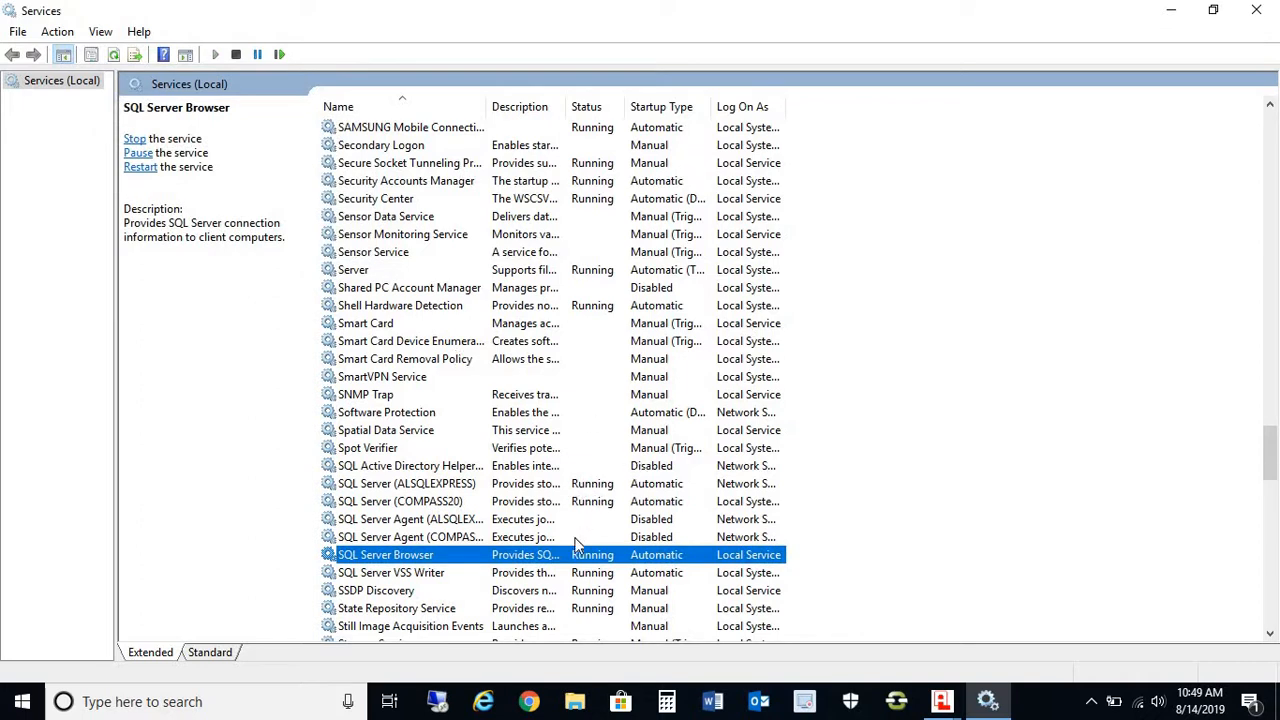
pyautogui.moveTo(358, 615)
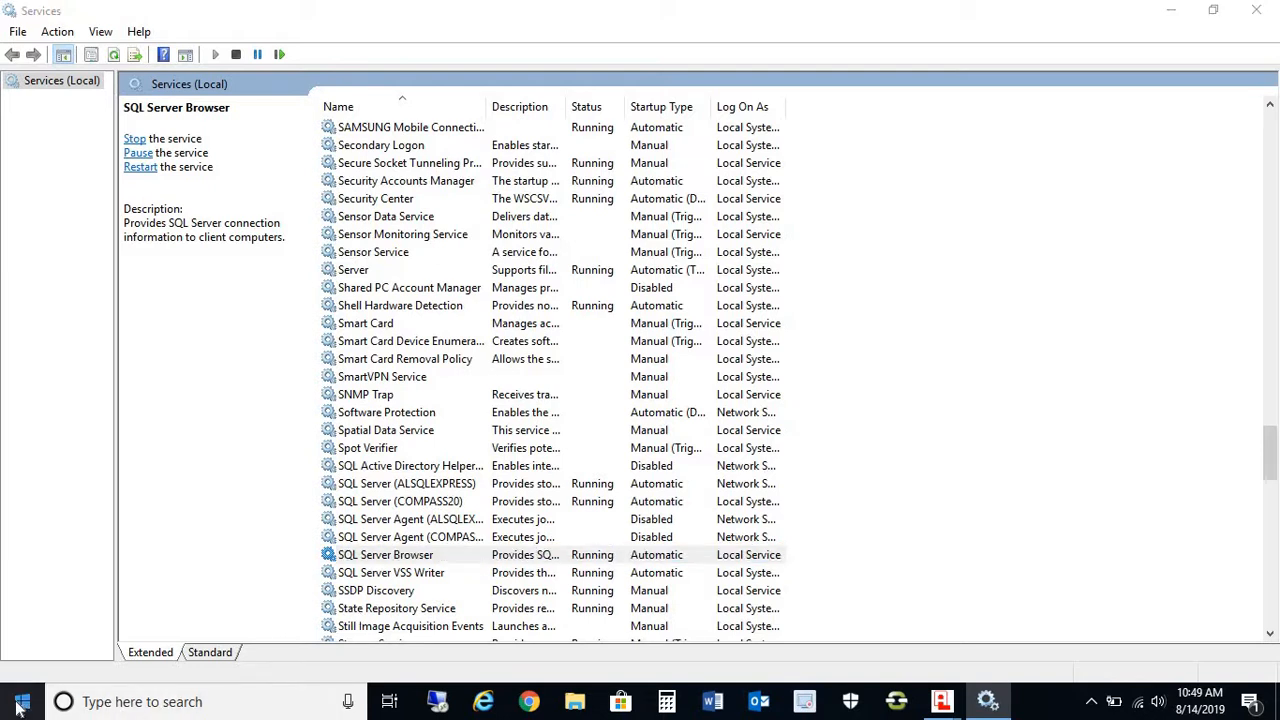
# Expand Microsoft SQL Server 2008 in the Start Menu and open Configuration Tools.
pyautogui.click(20, 701)
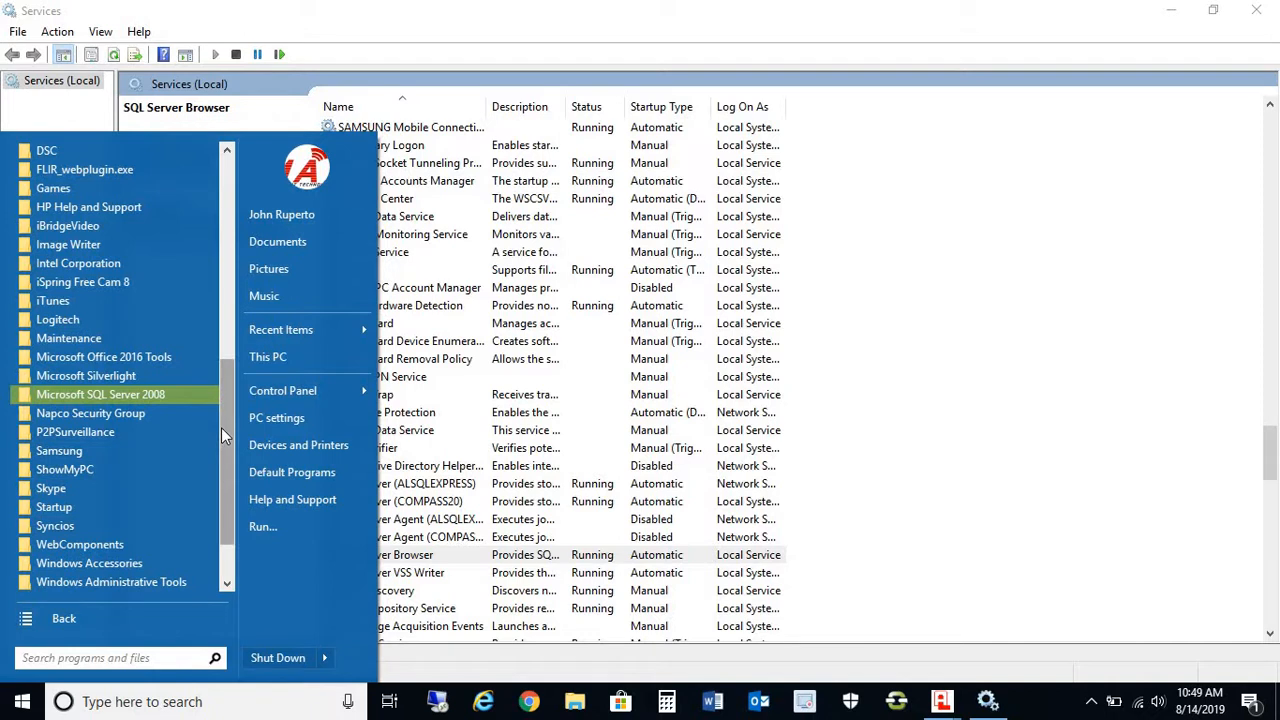
pyautogui.scroll(-3)
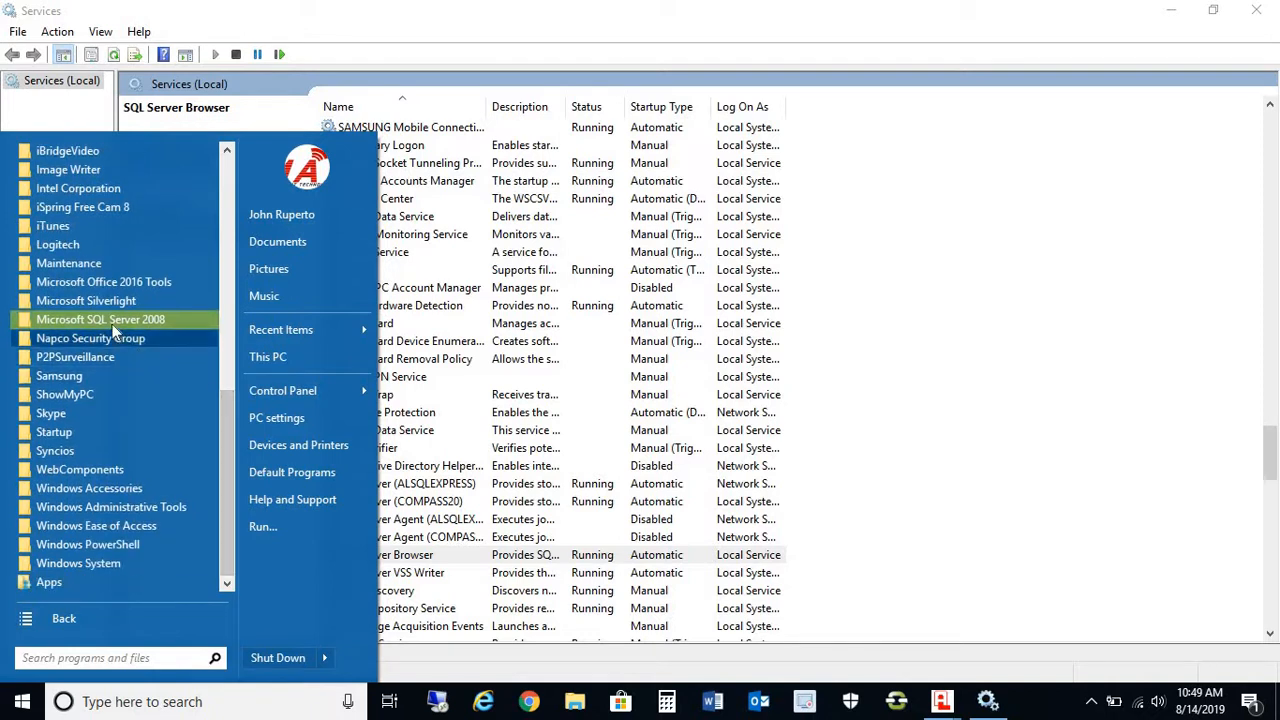
pyautogui.click(100, 319)
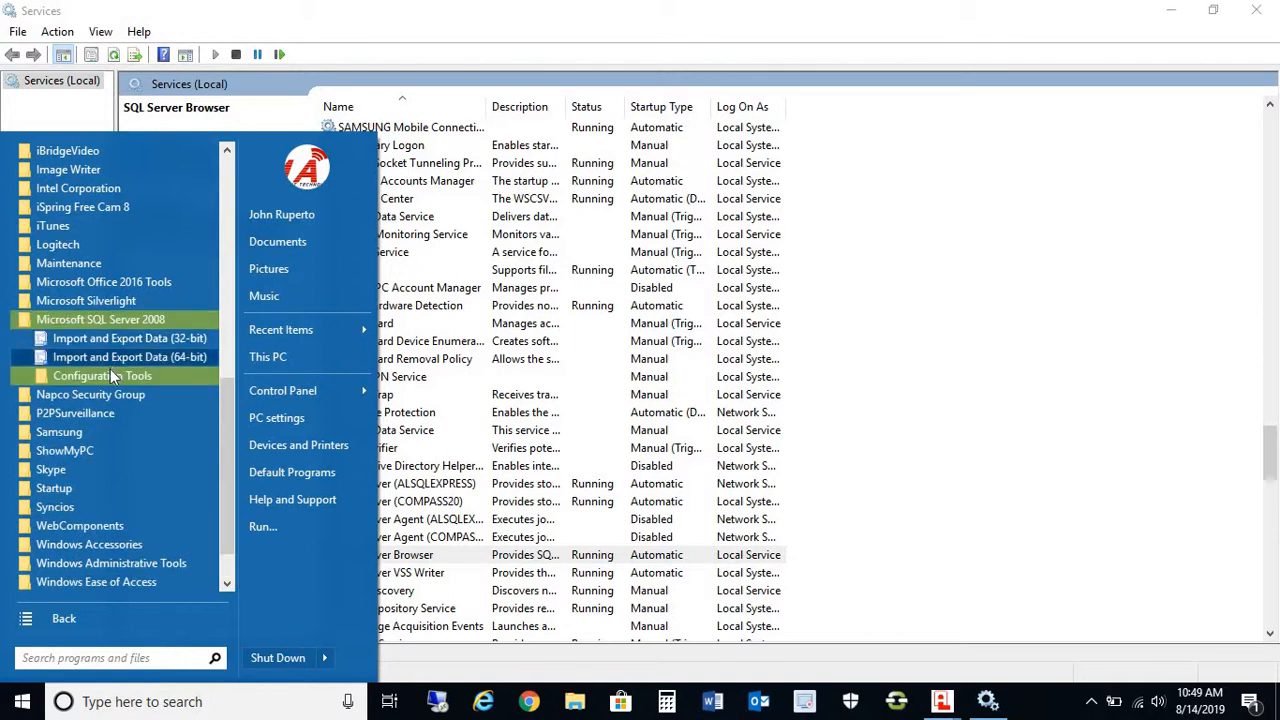
pyautogui.click(102, 375)
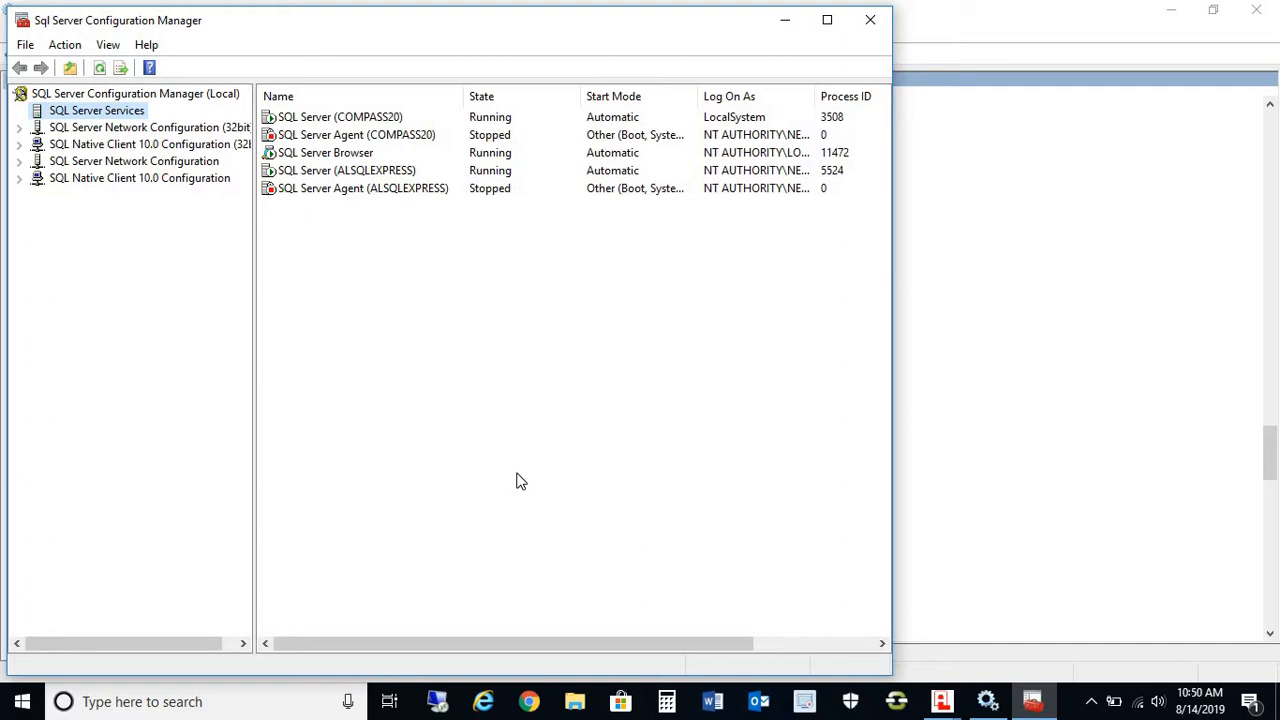
pyautogui.moveTo(337, 157)
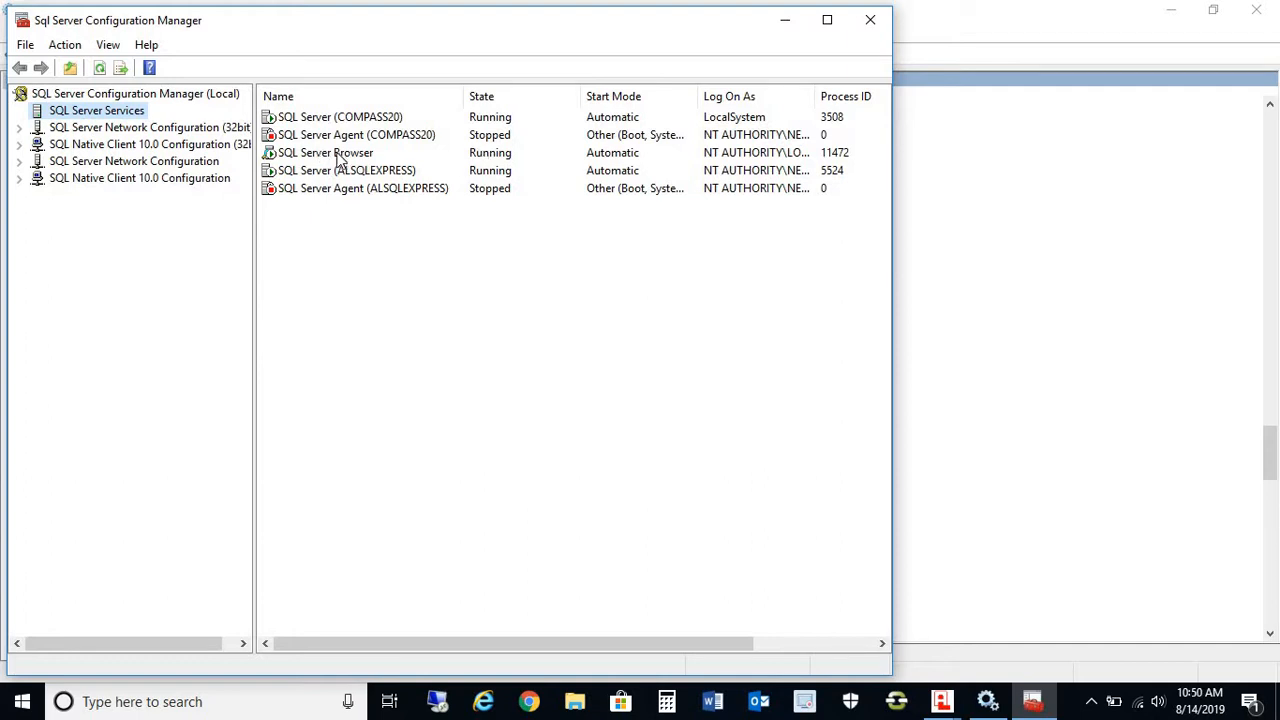
# Verify SQL Server Browser and ALSQLEXPRESS are Running, then launch DL-Windows.
pyautogui.click(325, 152)
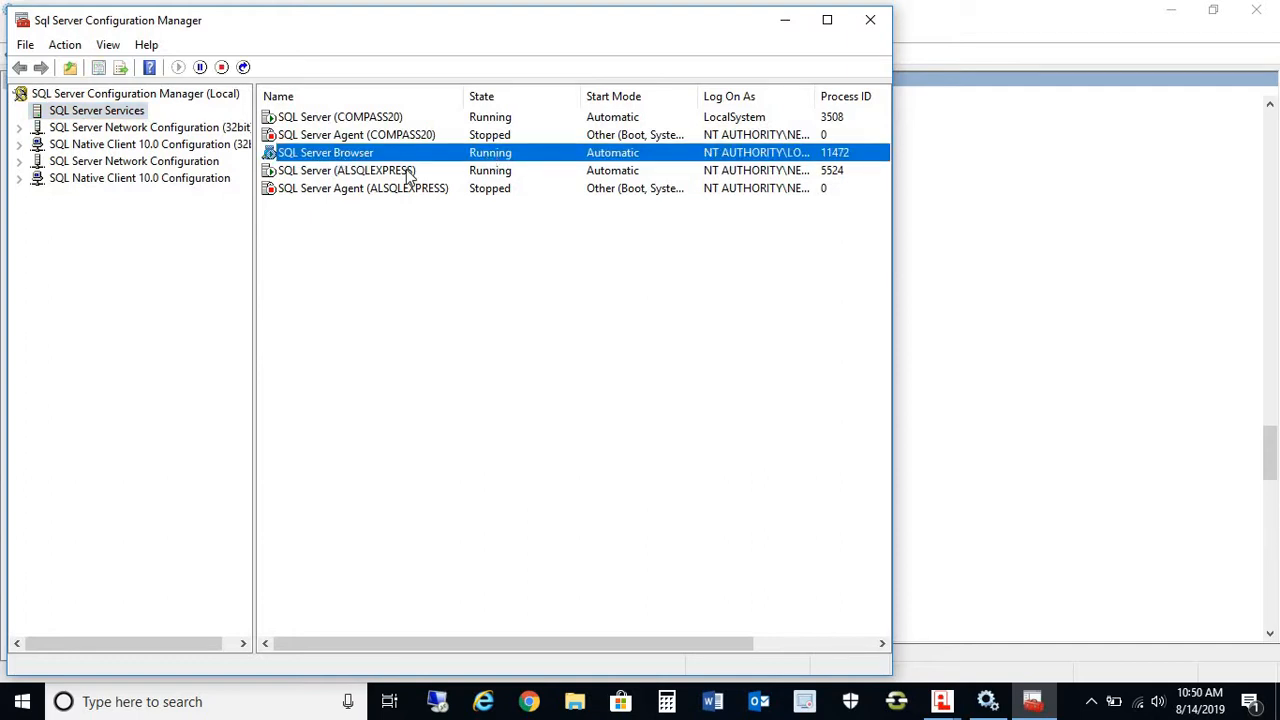
pyautogui.click(347, 170)
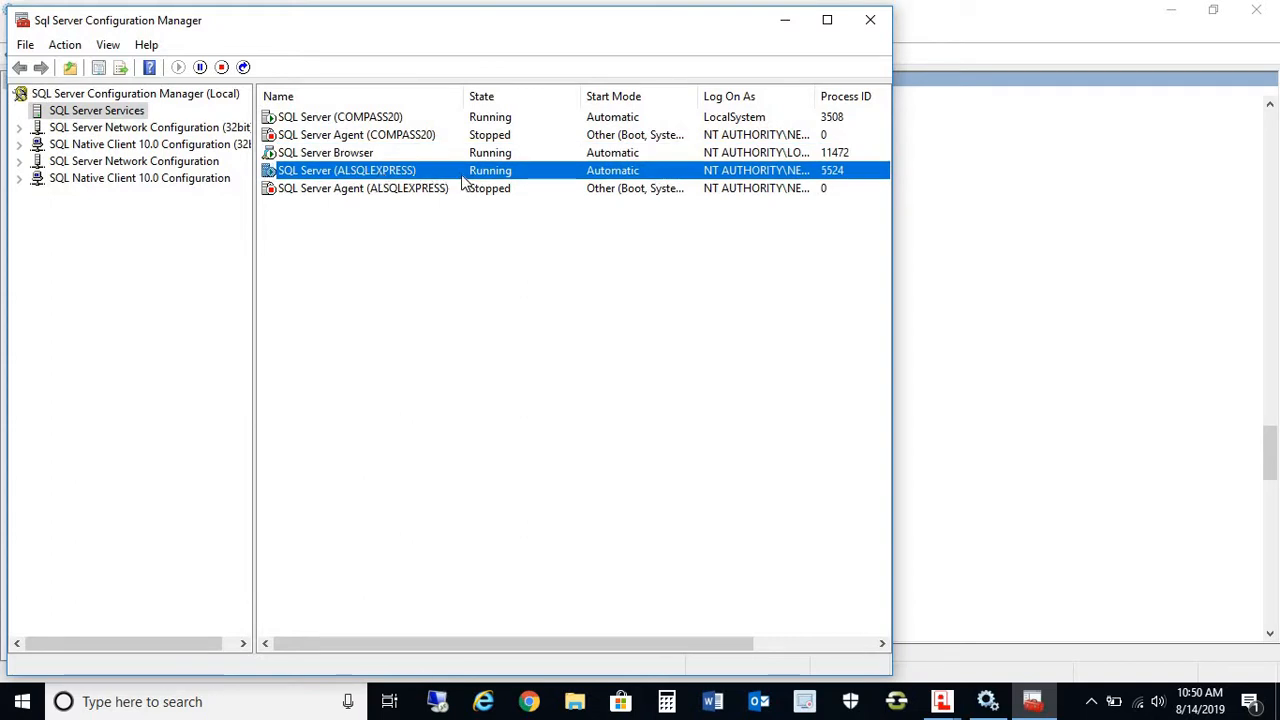
pyautogui.moveTo(488, 158)
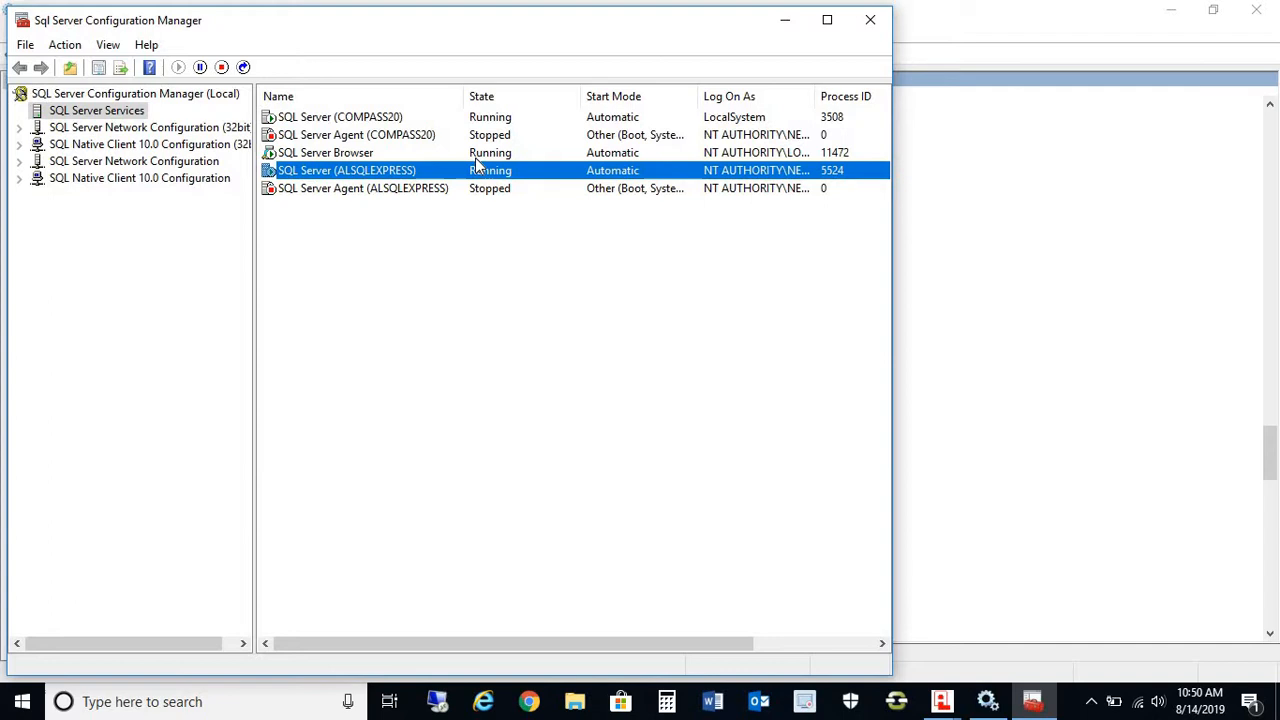
pyautogui.click(987, 701)
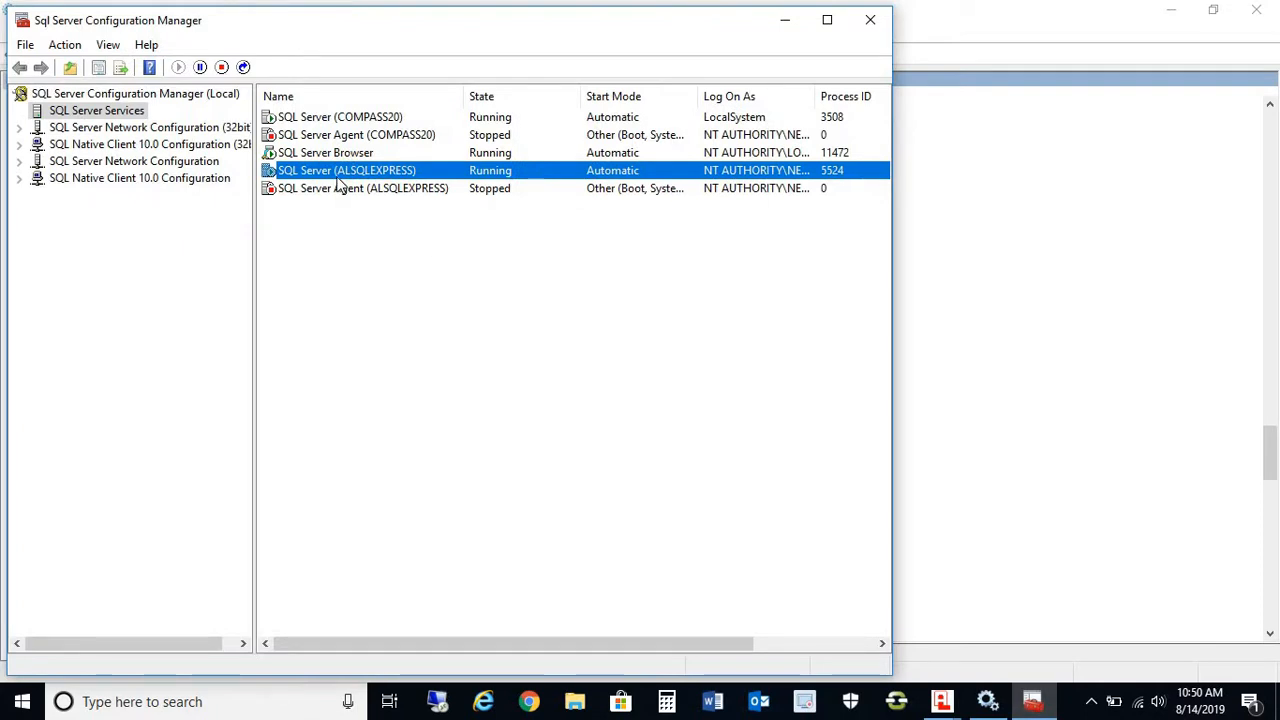
pyautogui.moveTo(275, 98)
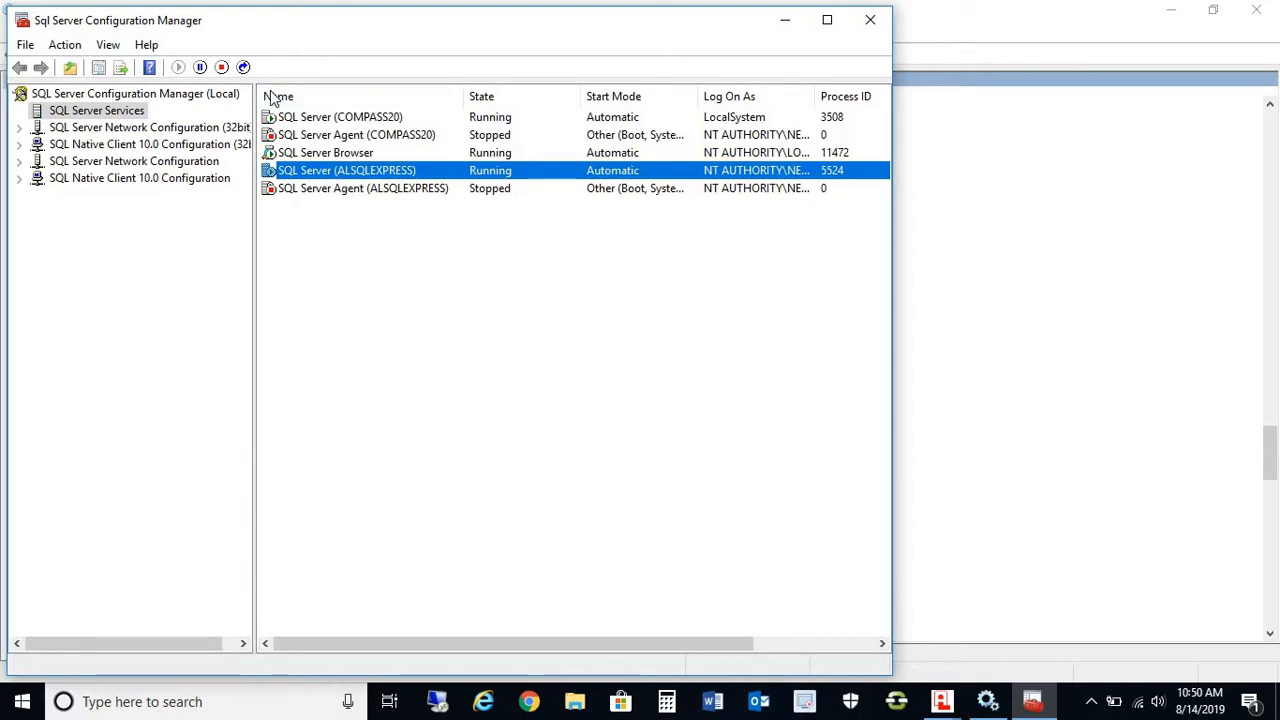
pyautogui.moveTo(400, 140)
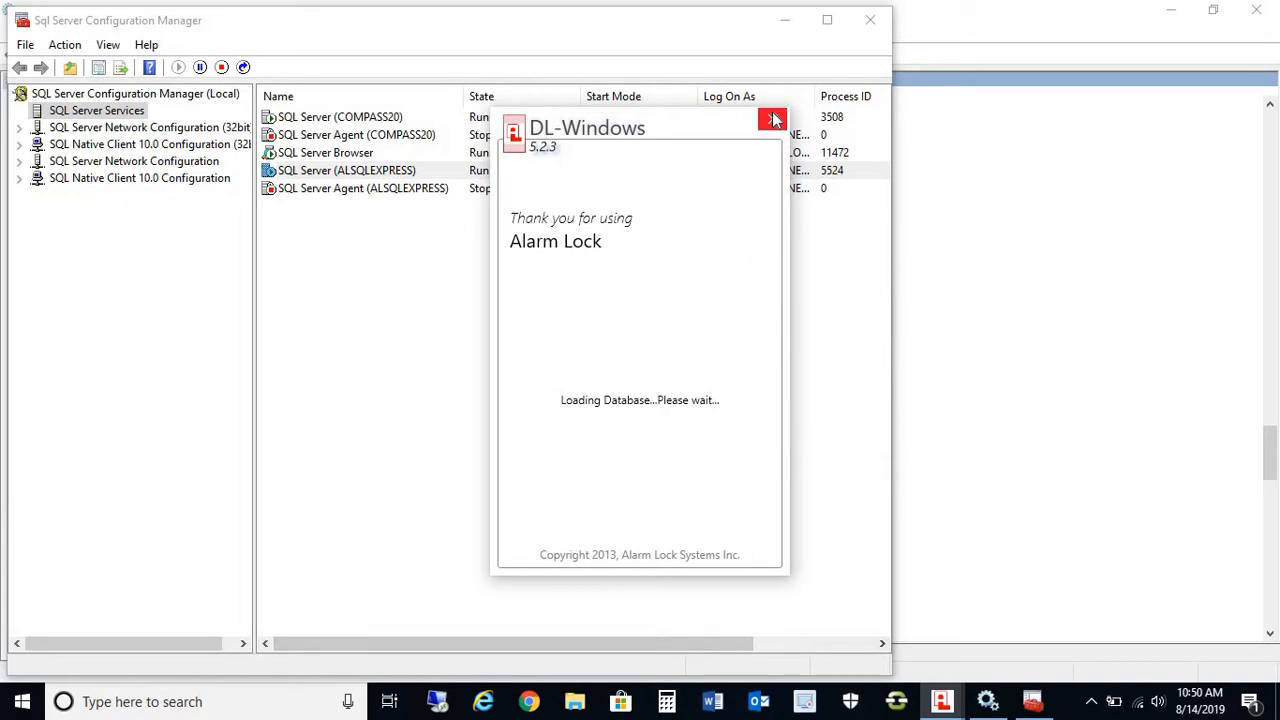
# Close the loading window, relaunch DL-Windows and log on as Admin with a blank password.
pyautogui.click(773, 120)
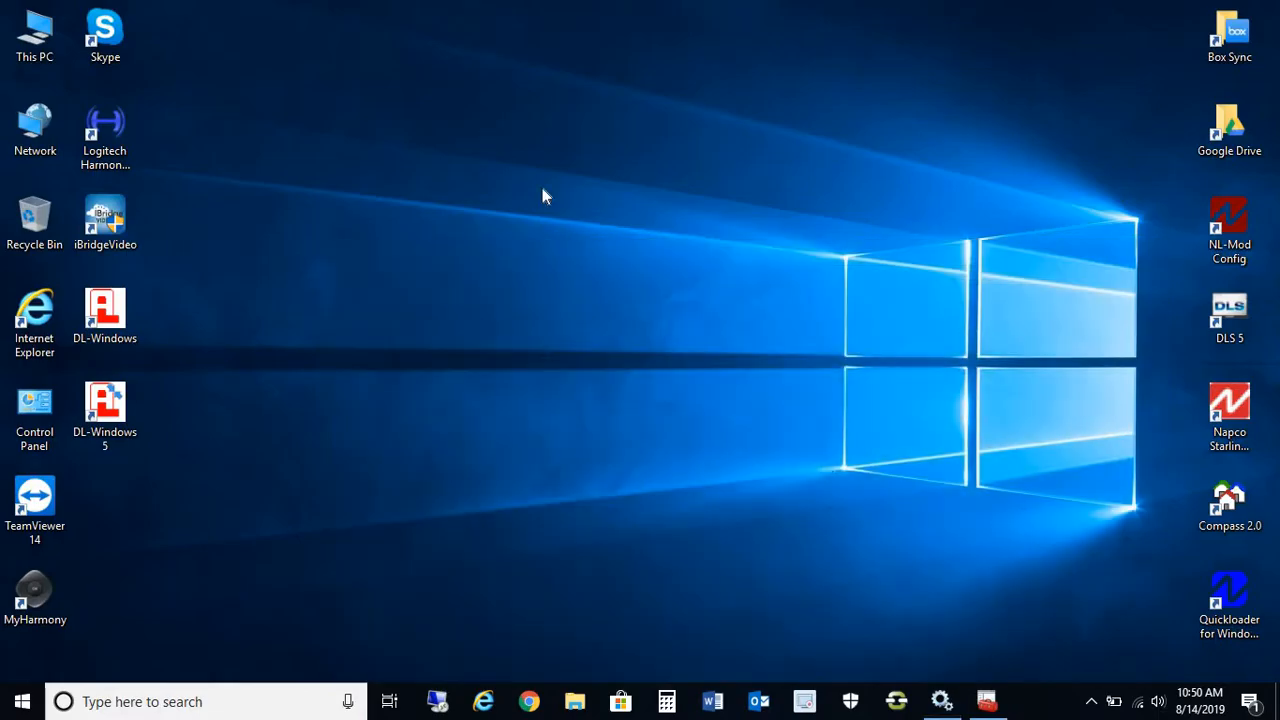
pyautogui.moveTo(503, 446)
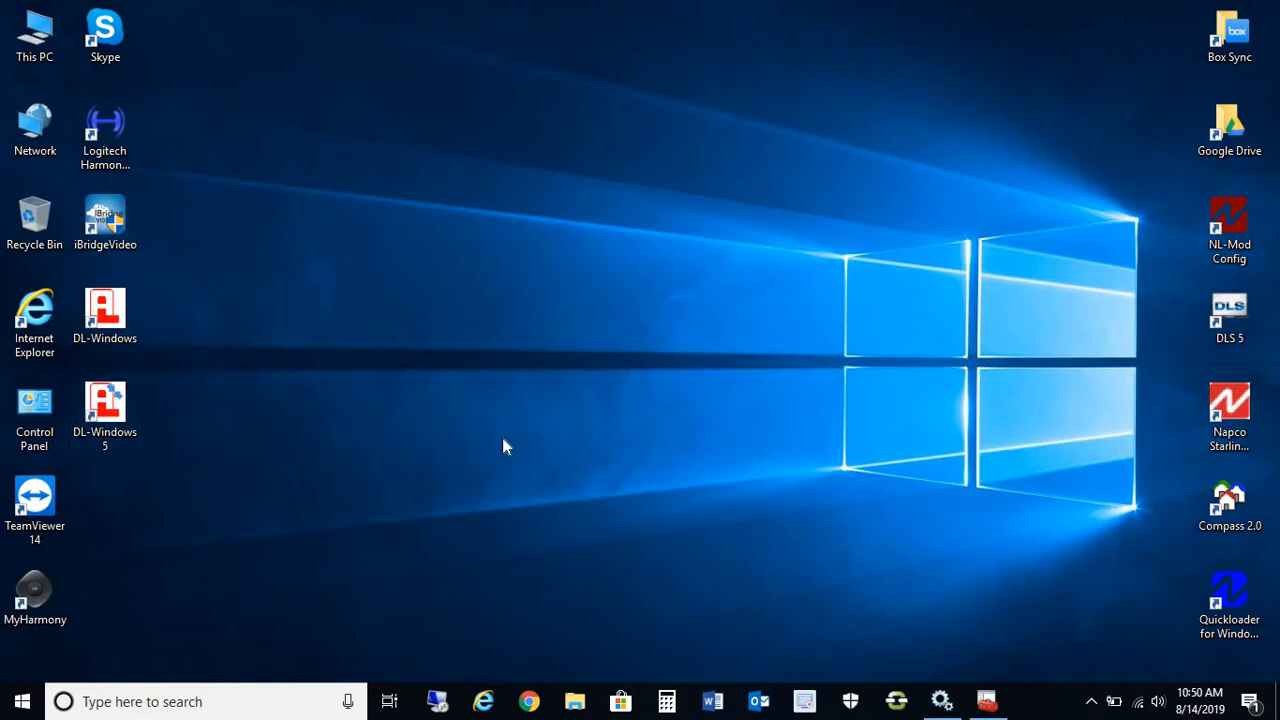
pyautogui.doubleClick(104, 405)
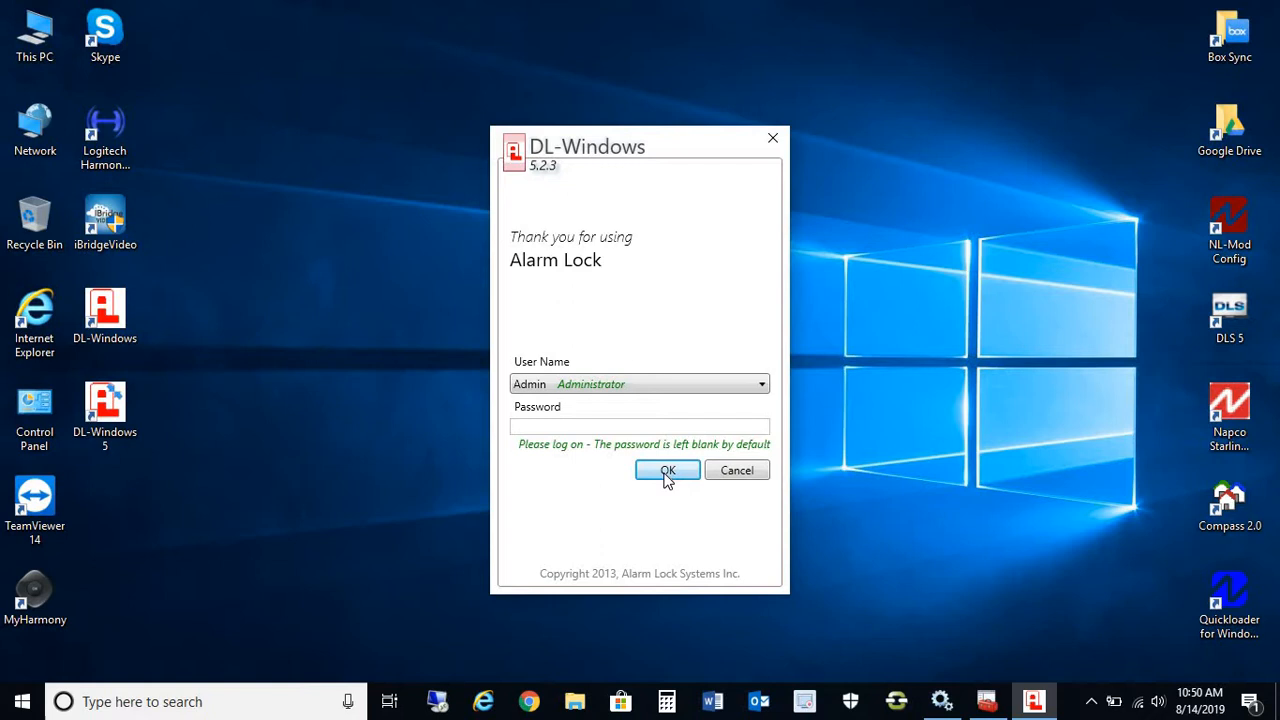
pyautogui.click(667, 470)
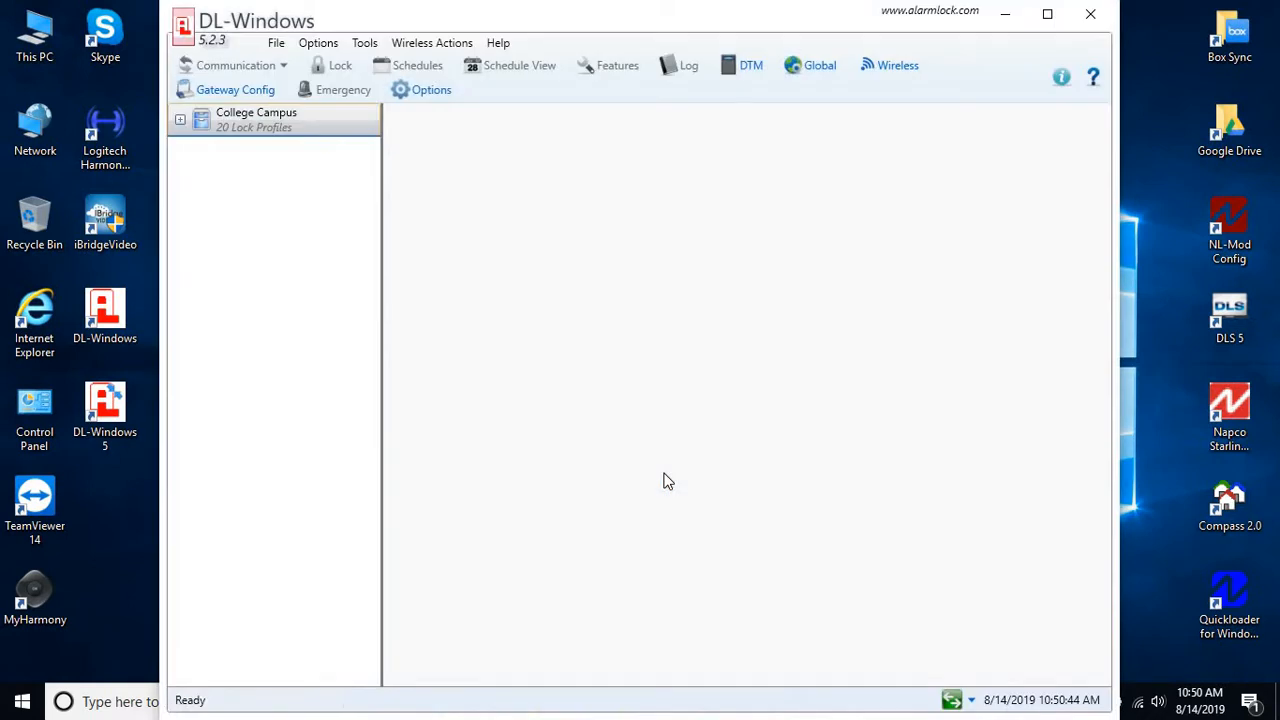